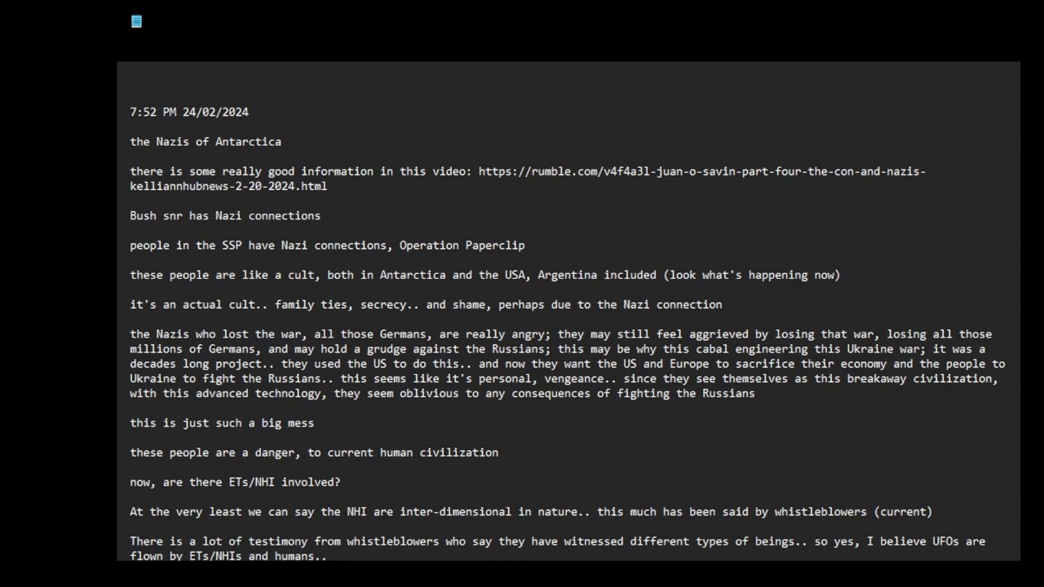
mouse_move(171, 52)
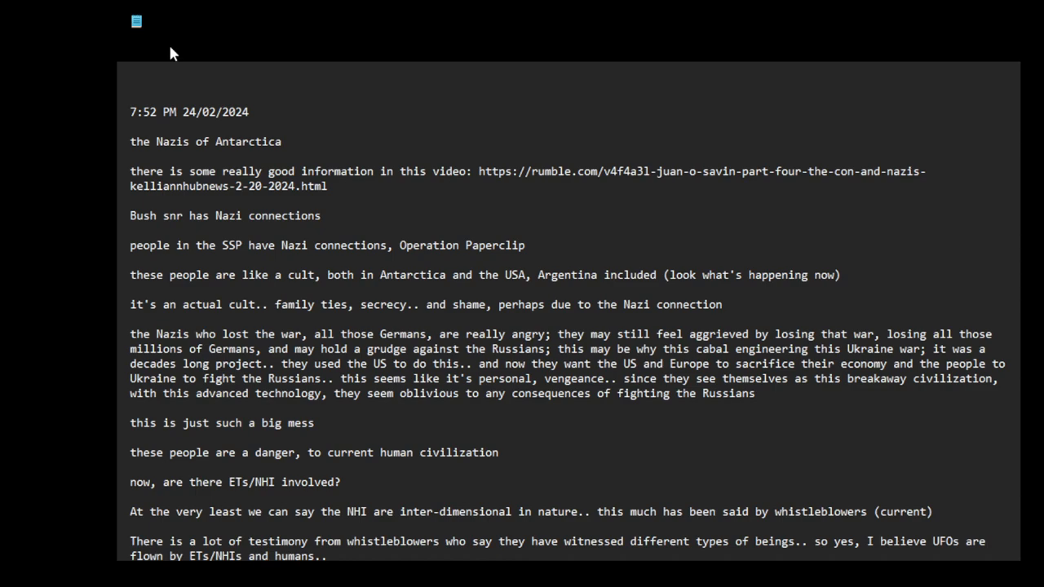
mouse_move(253, 385)
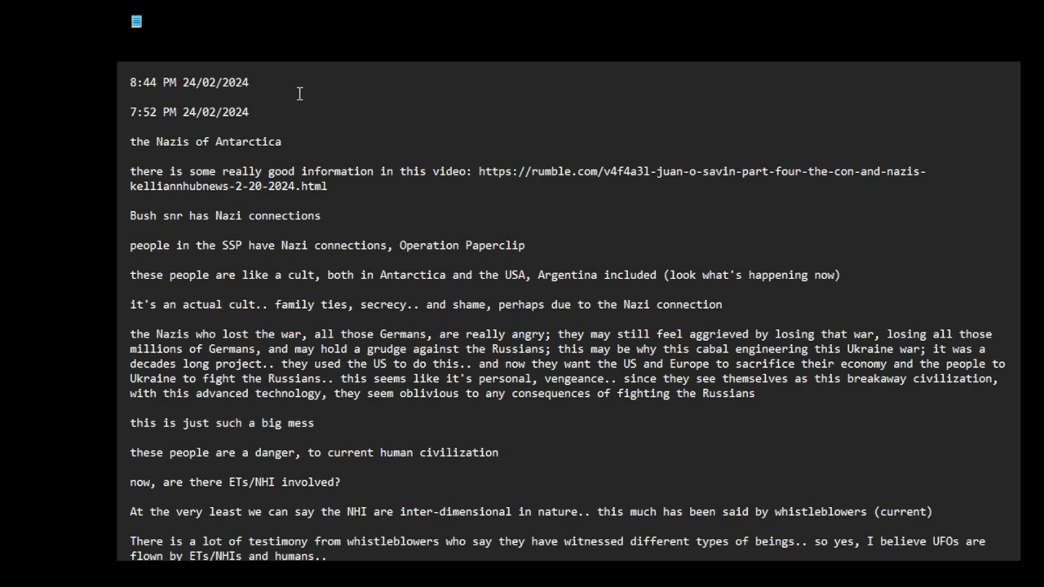
- Annotate the new timestamp line with '-- time and date of recording video'
type("-")
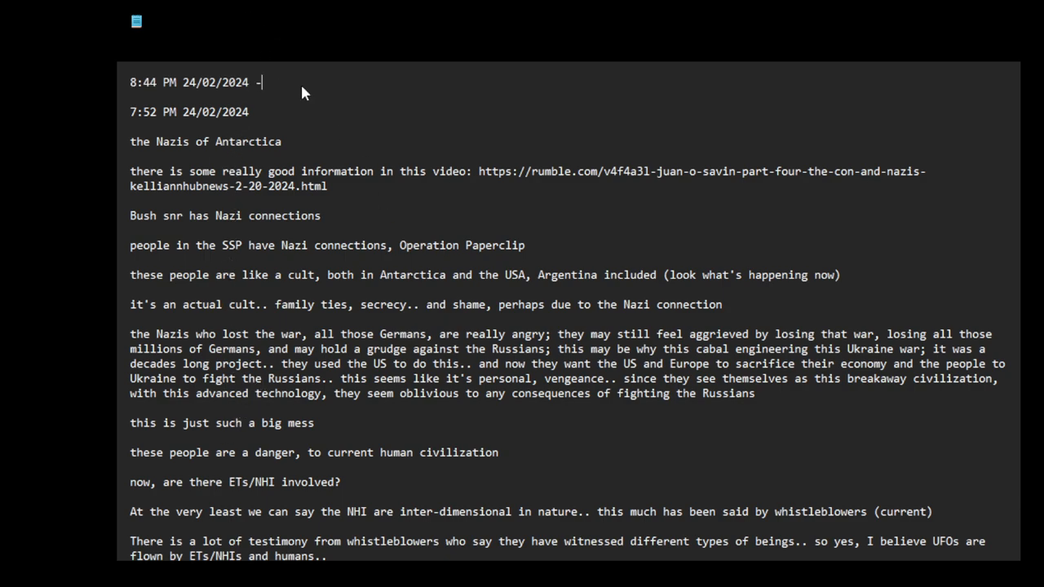
type("- time and")
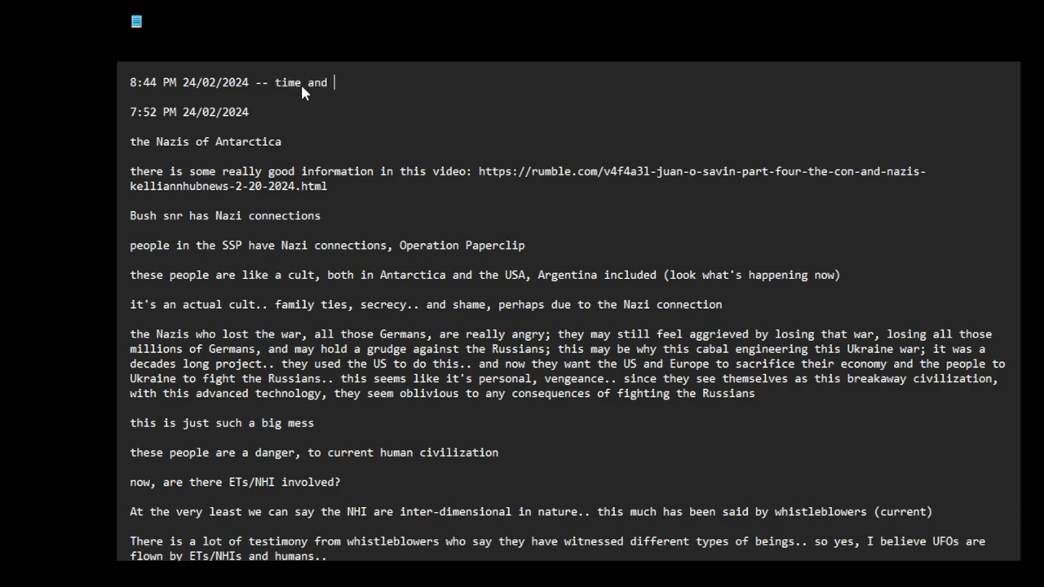
type("date of recording v")
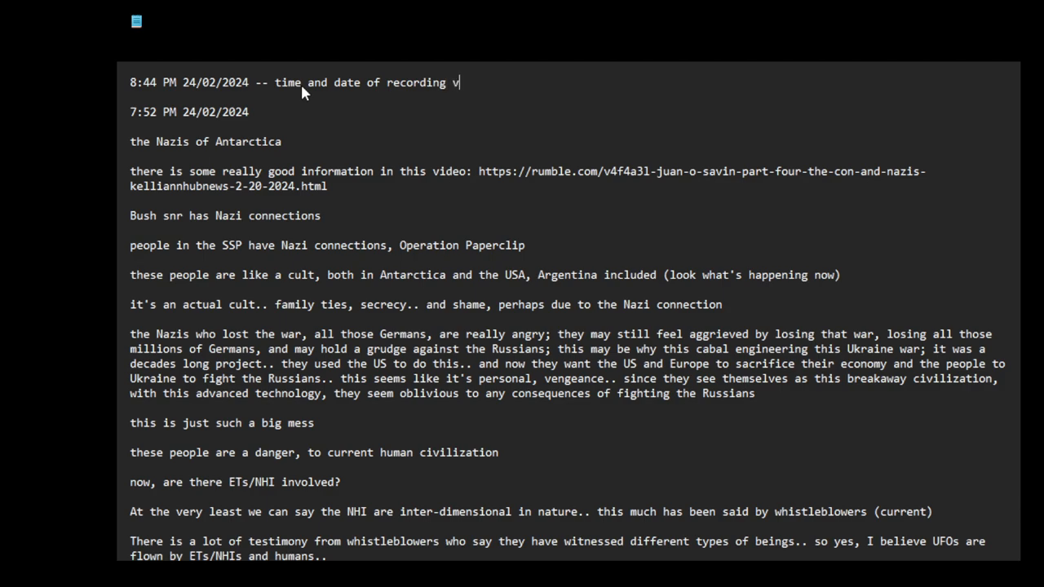
type("ideo")
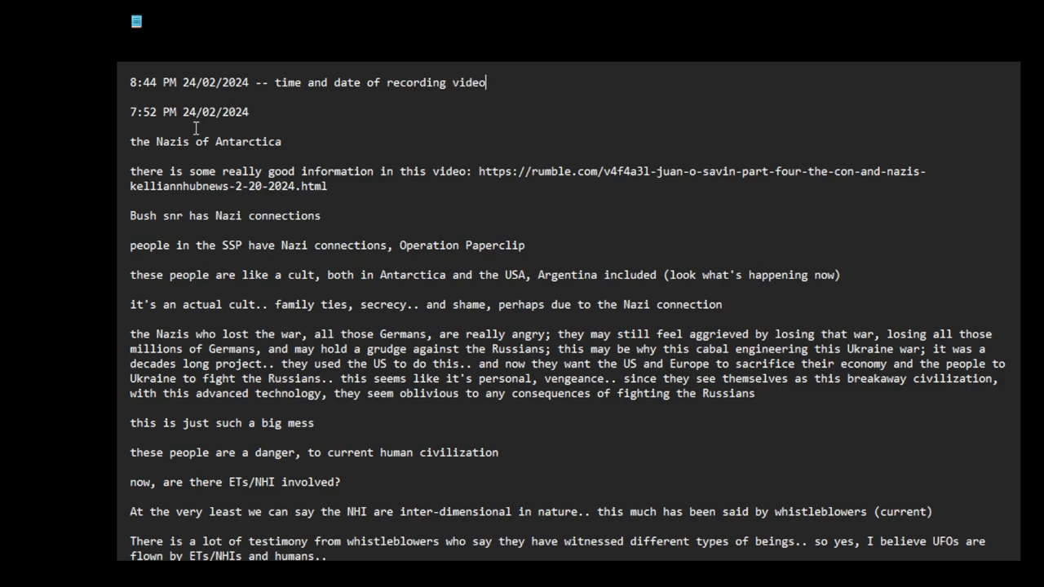
double_click(140, 140)
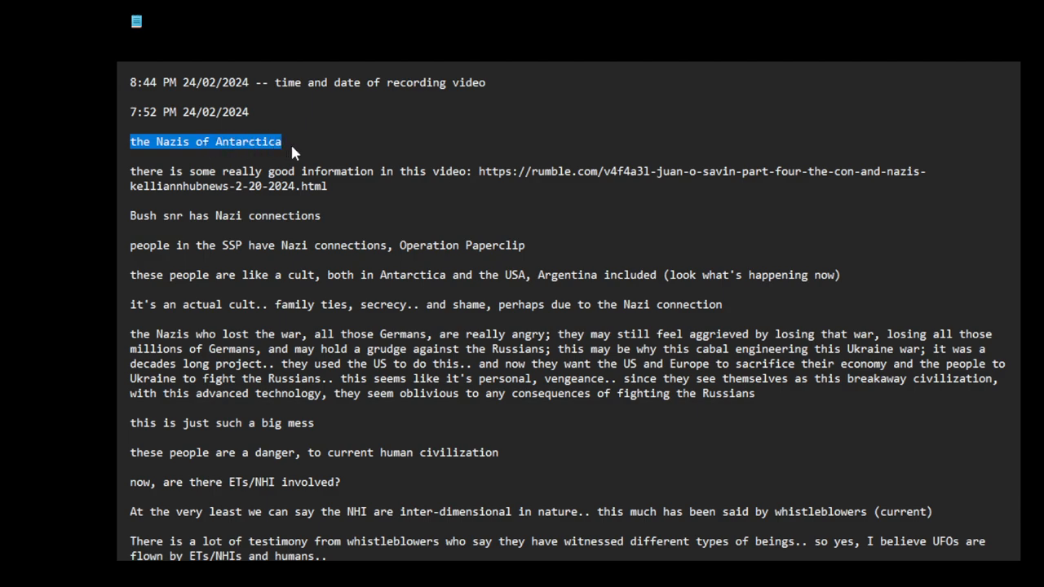
mouse_move(292, 144)
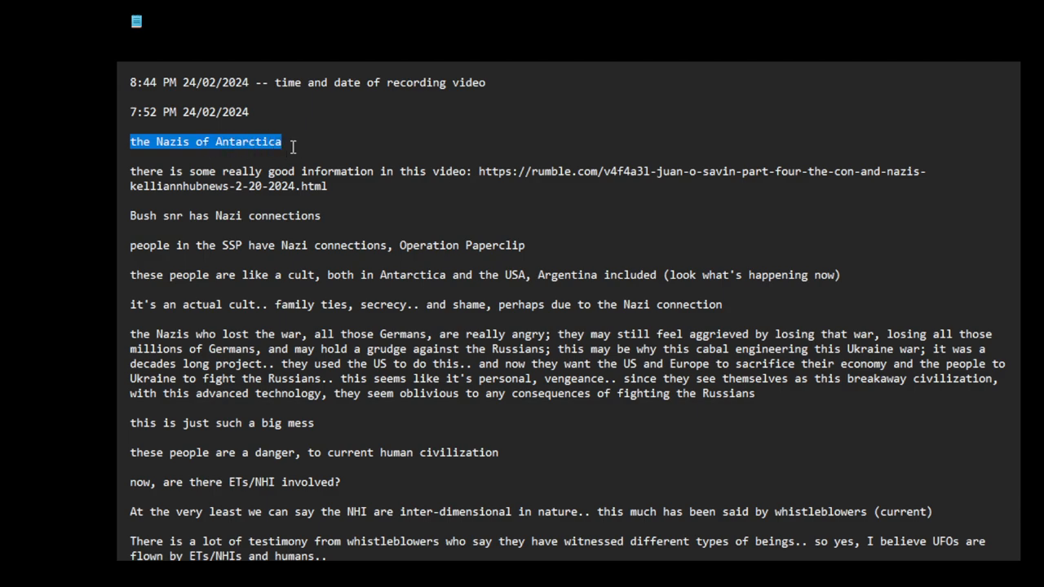
mouse_move(331, 206)
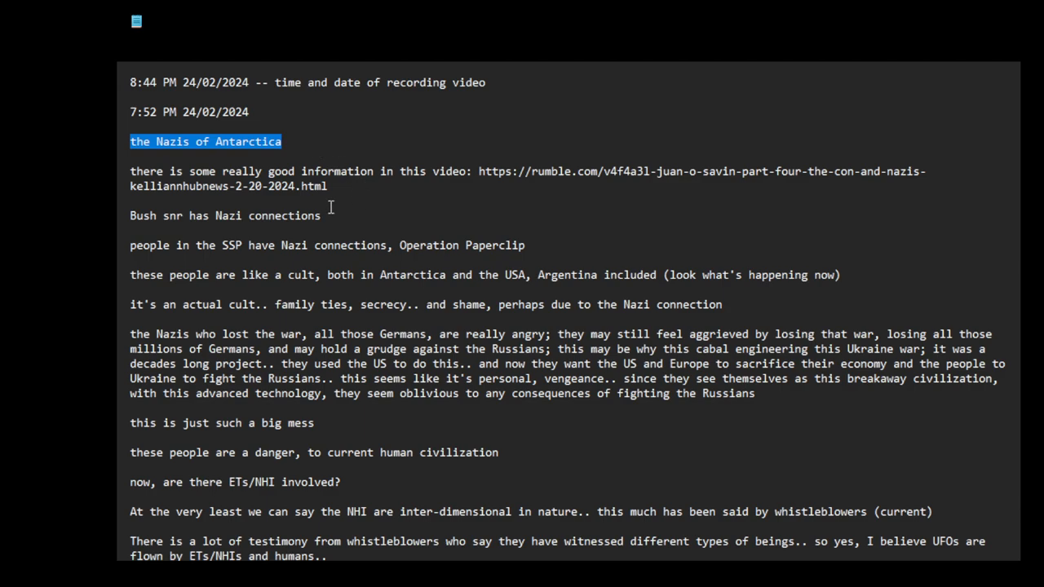
left_click(297, 155)
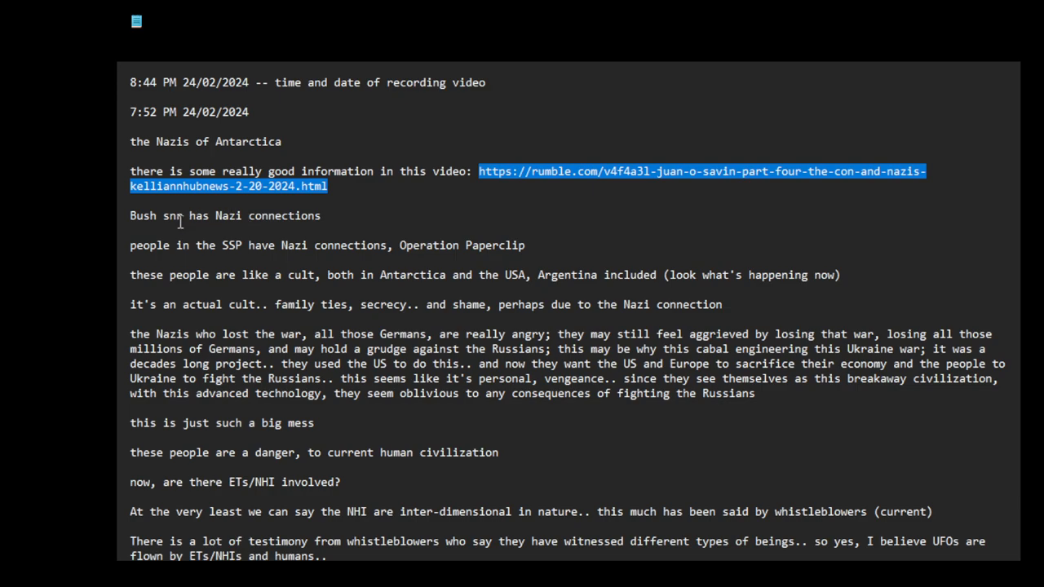
mouse_move(457, 193)
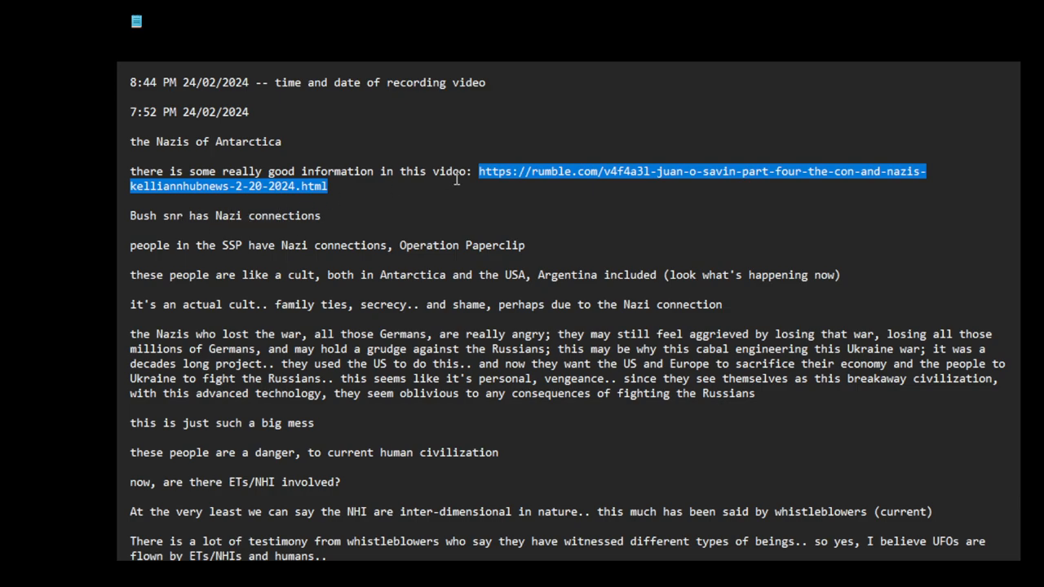
mouse_move(491, 189)
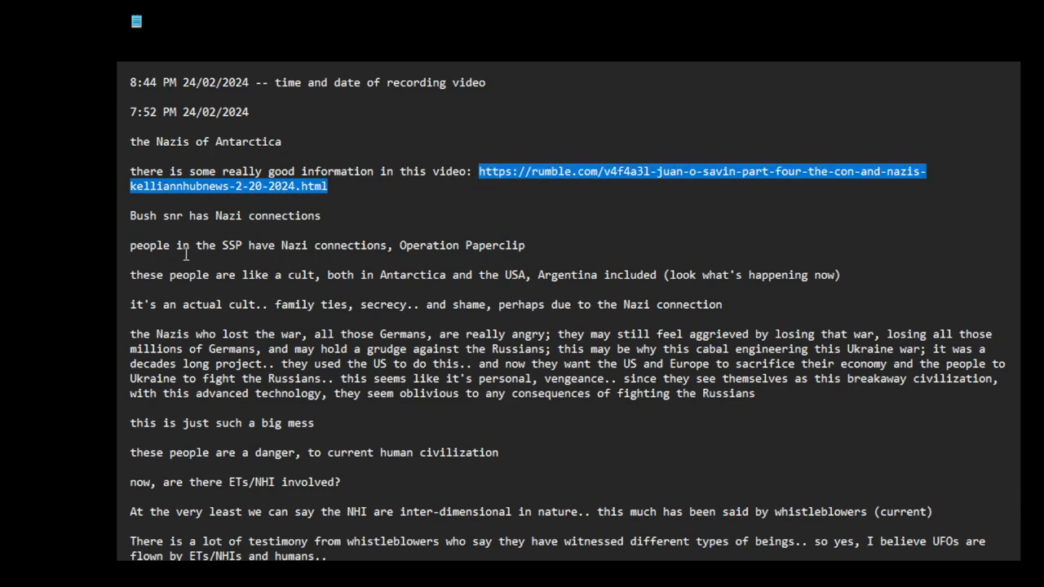
mouse_move(238, 253)
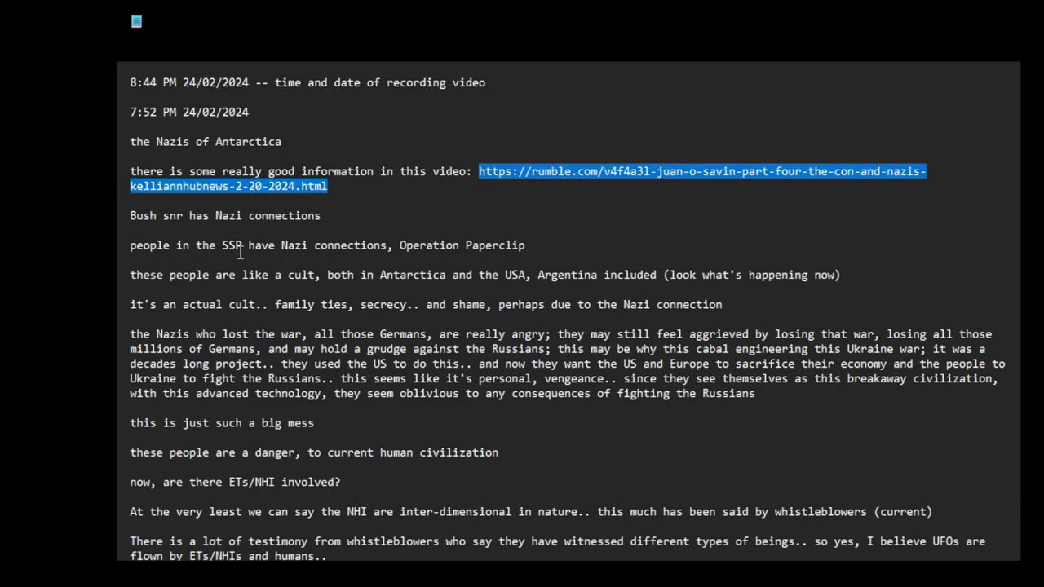
mouse_move(362, 258)
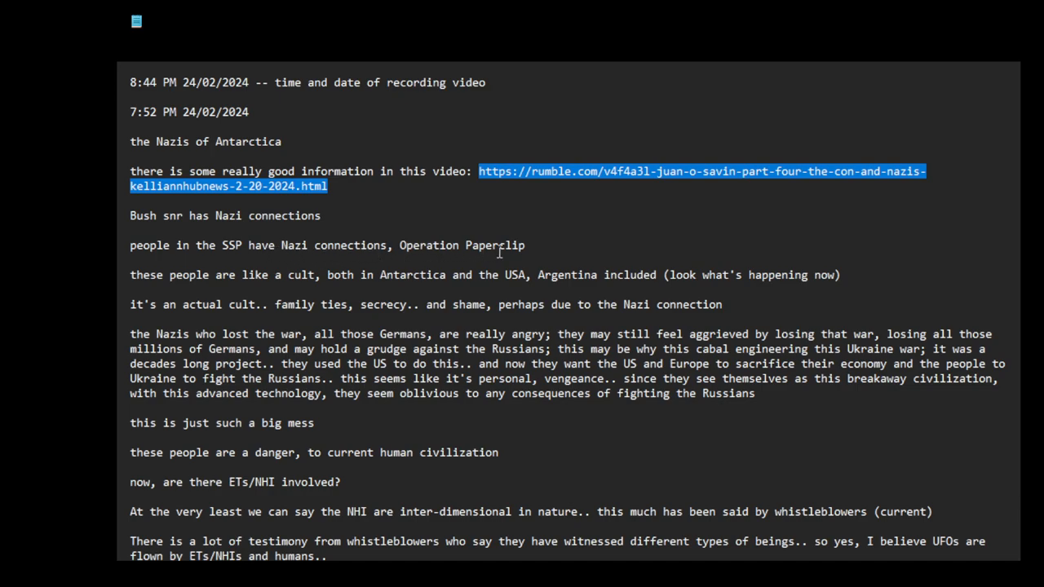
mouse_move(162, 283)
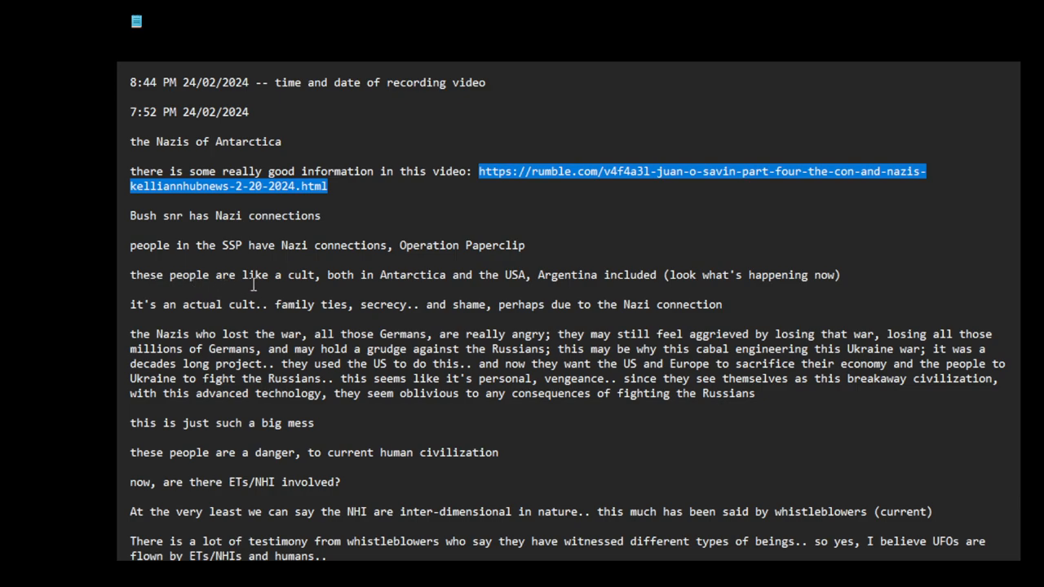
mouse_move(317, 281)
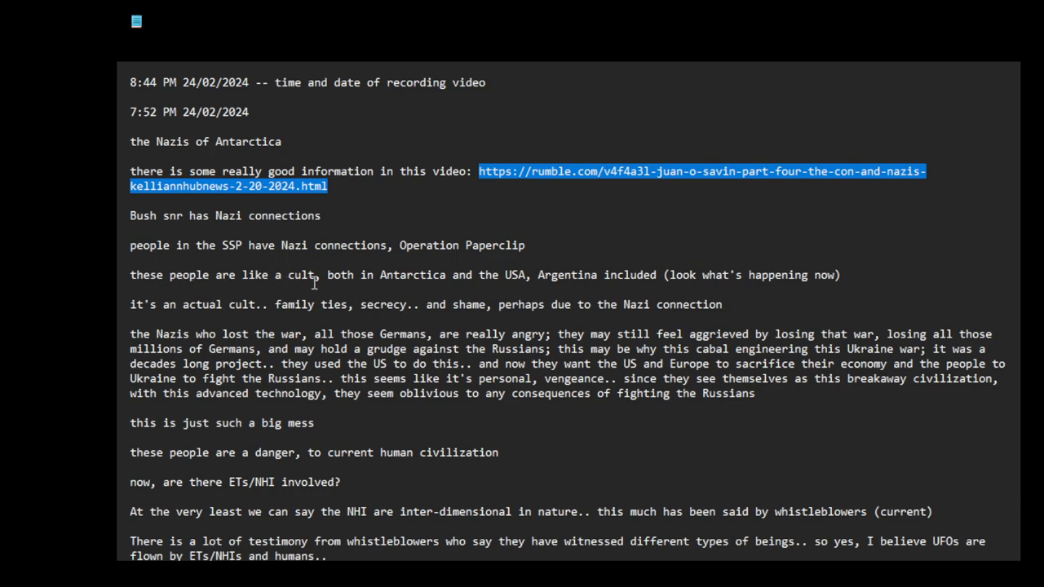
mouse_move(398, 287)
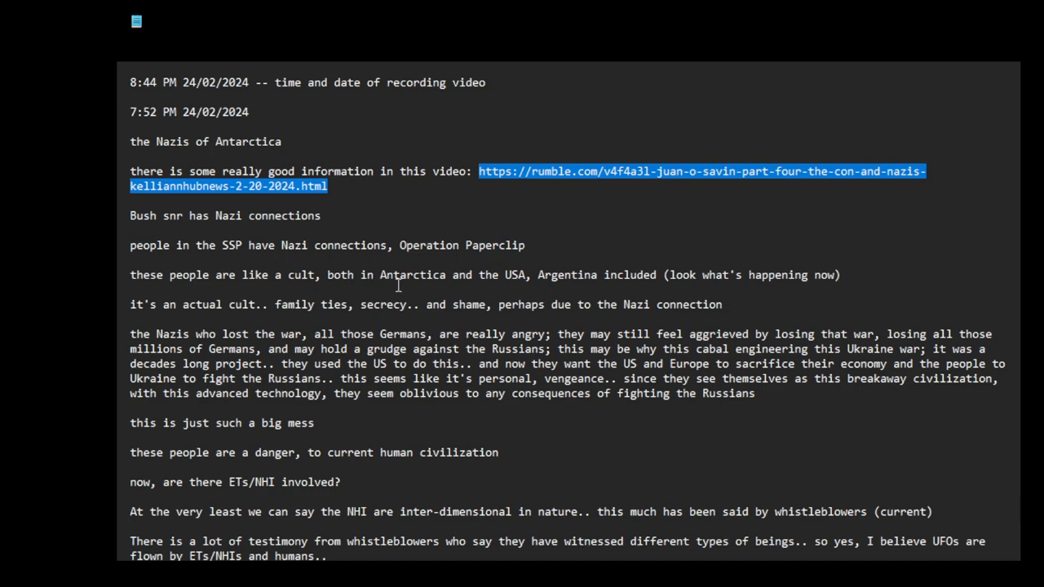
mouse_move(460, 284)
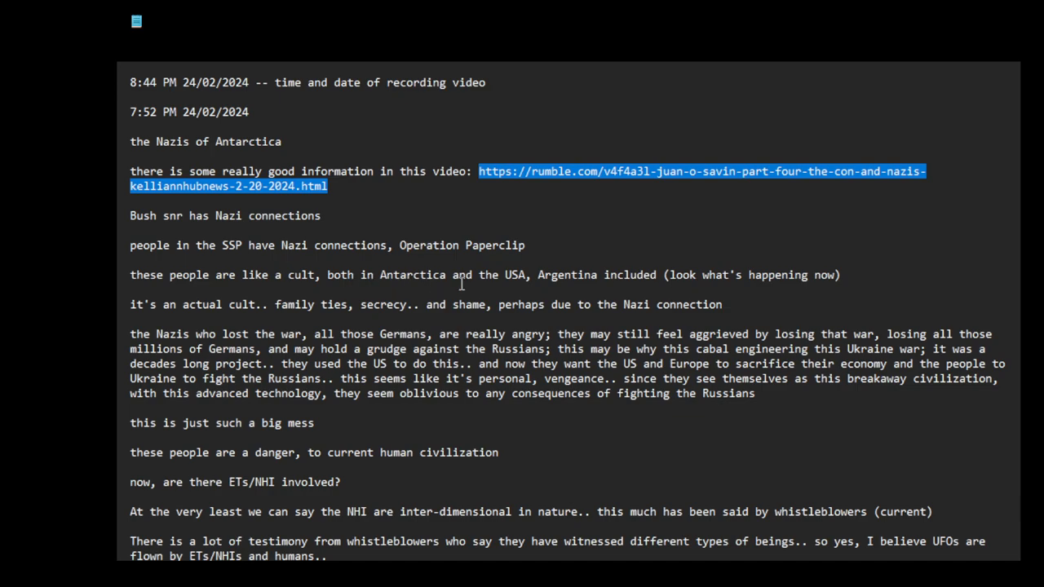
- Insert 'is' before 'engineering' and replace 'to' with 'of' before 'Ukraine'
left_click(493, 264)
type(" in")
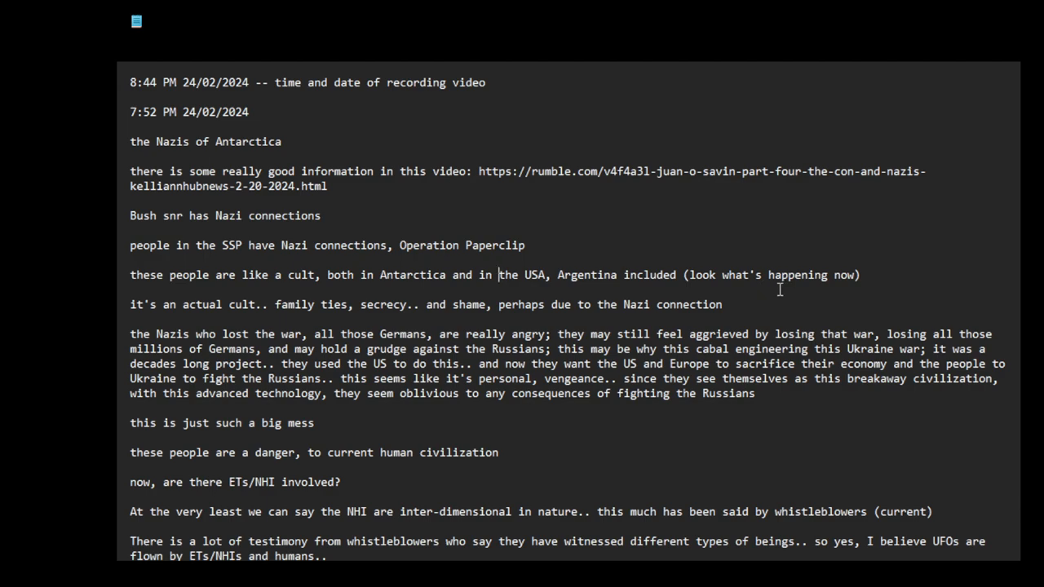
mouse_move(802, 291)
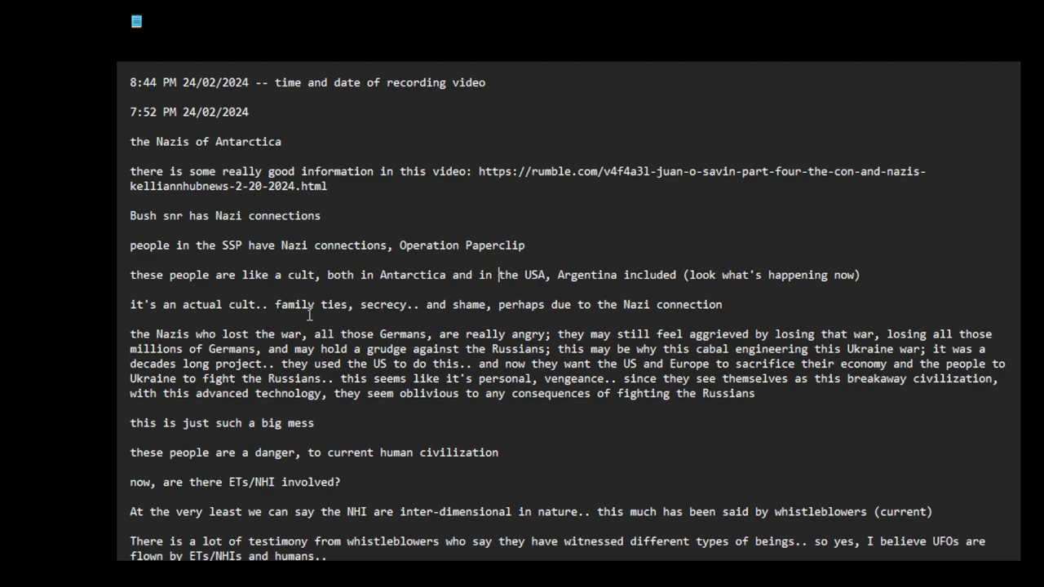
mouse_move(383, 328)
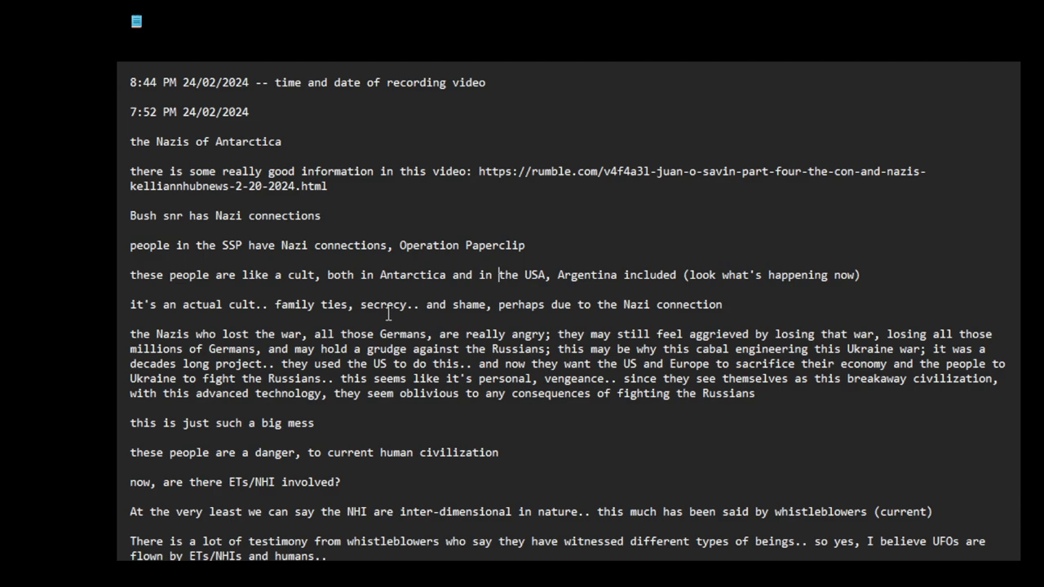
mouse_move(409, 316)
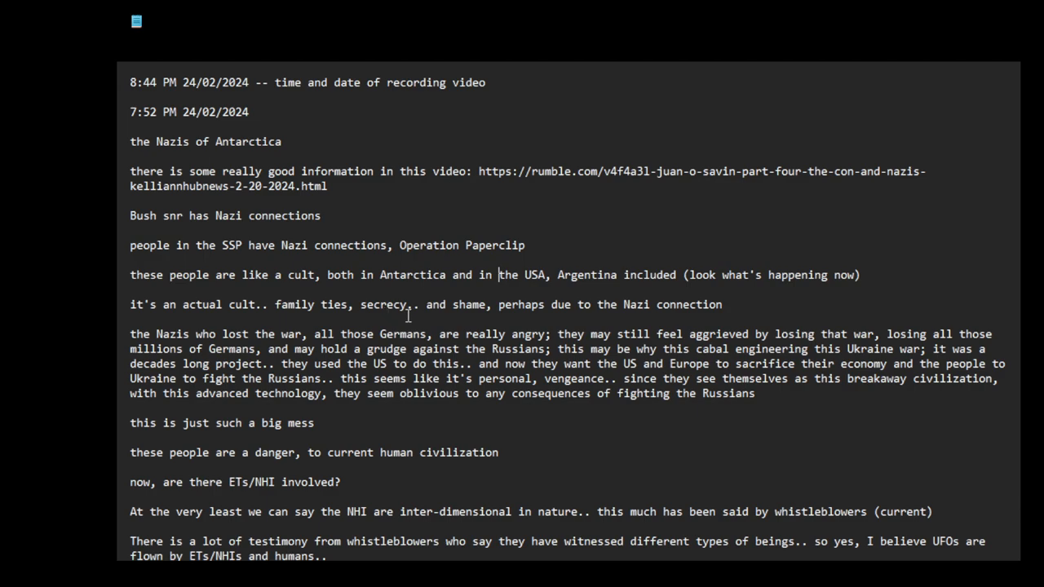
mouse_move(449, 317)
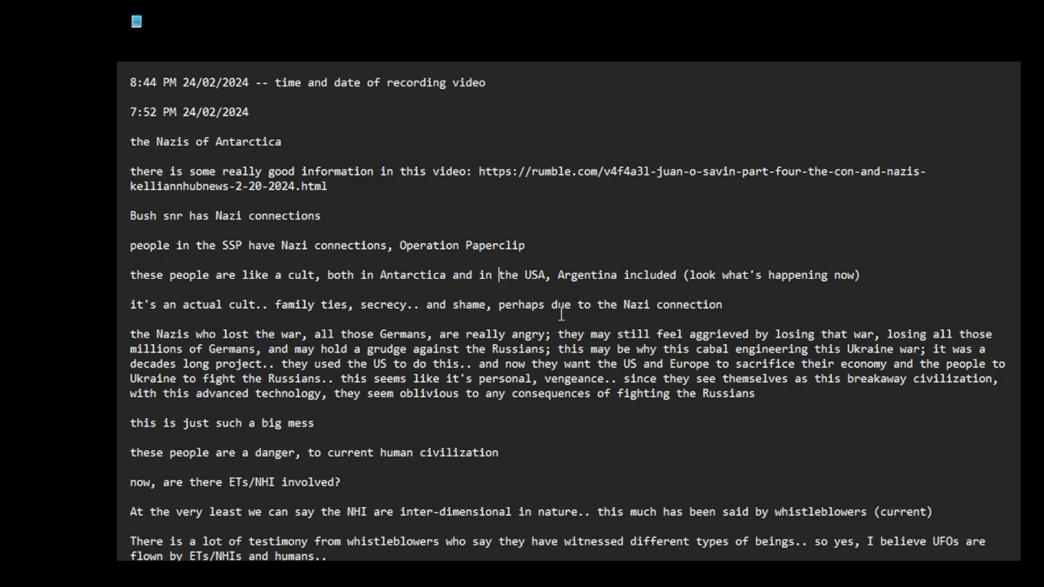
mouse_move(627, 314)
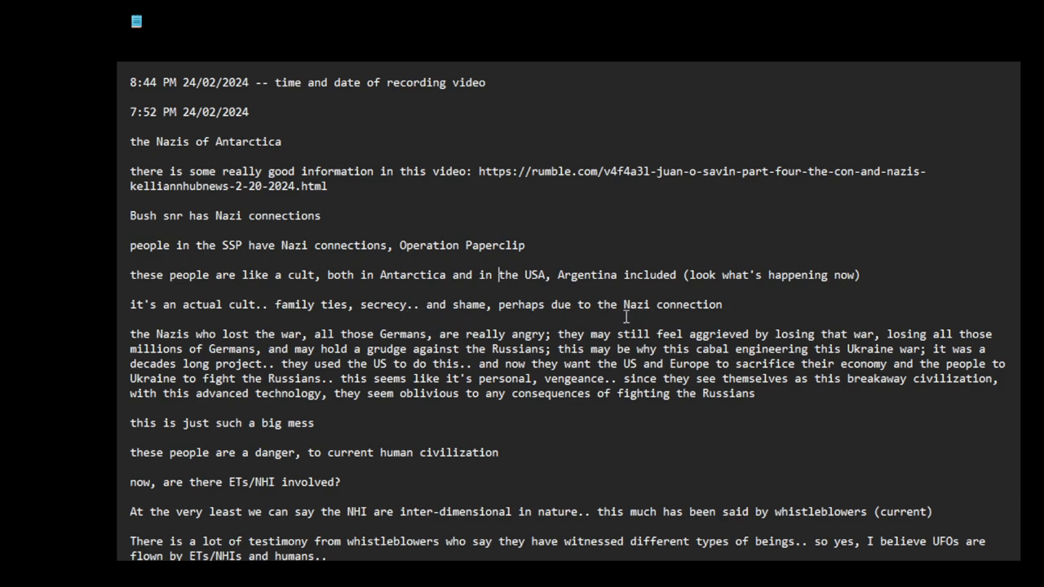
mouse_move(195, 334)
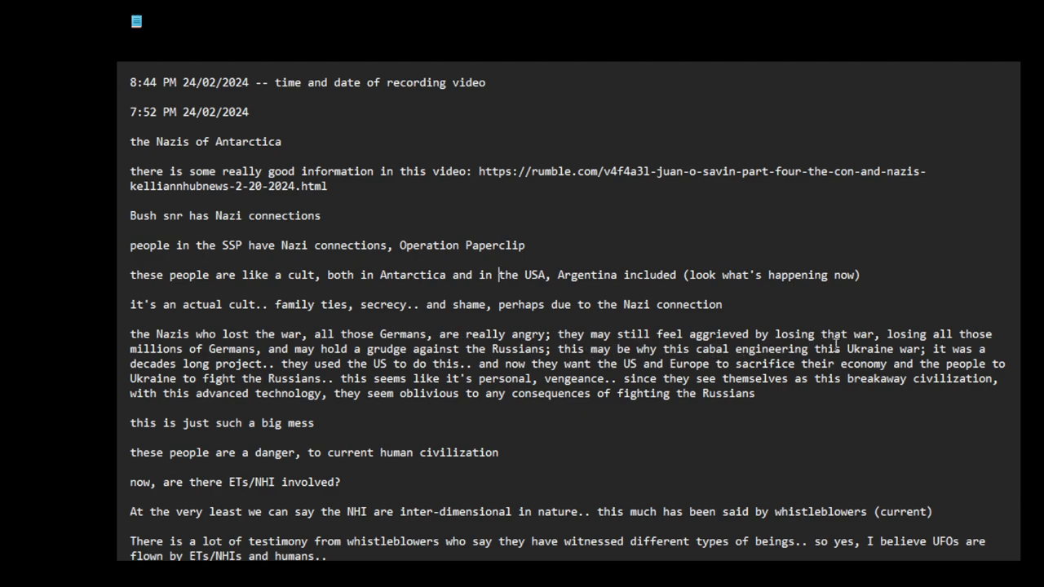
mouse_move(699, 349)
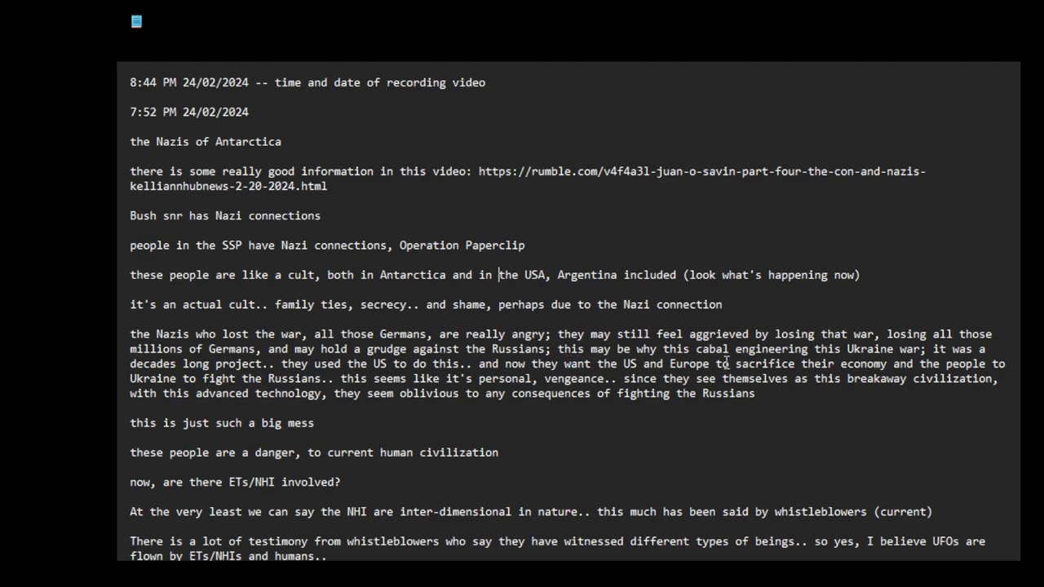
mouse_move(757, 338)
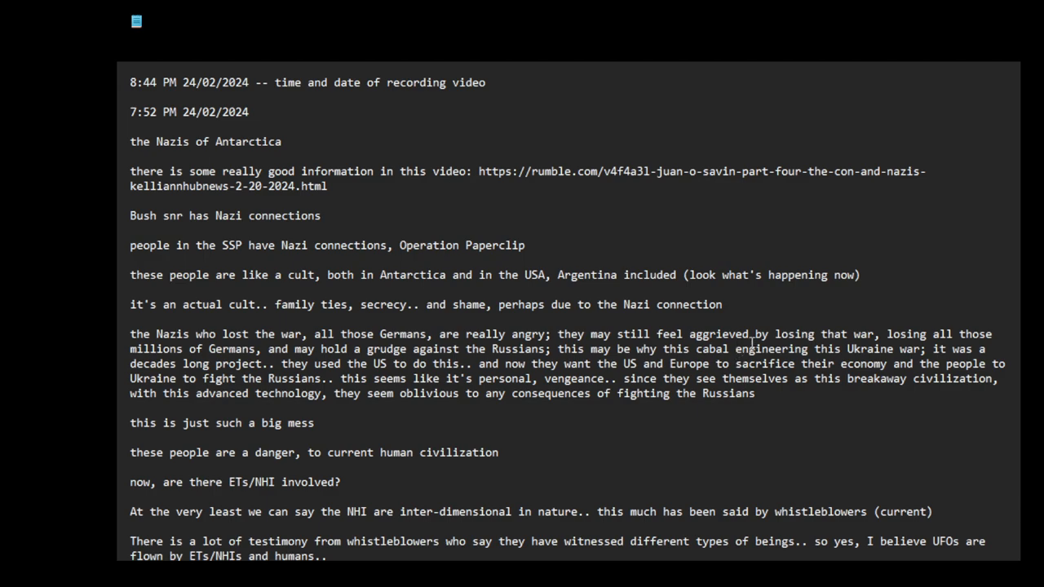
mouse_move(752, 349)
type("is ")
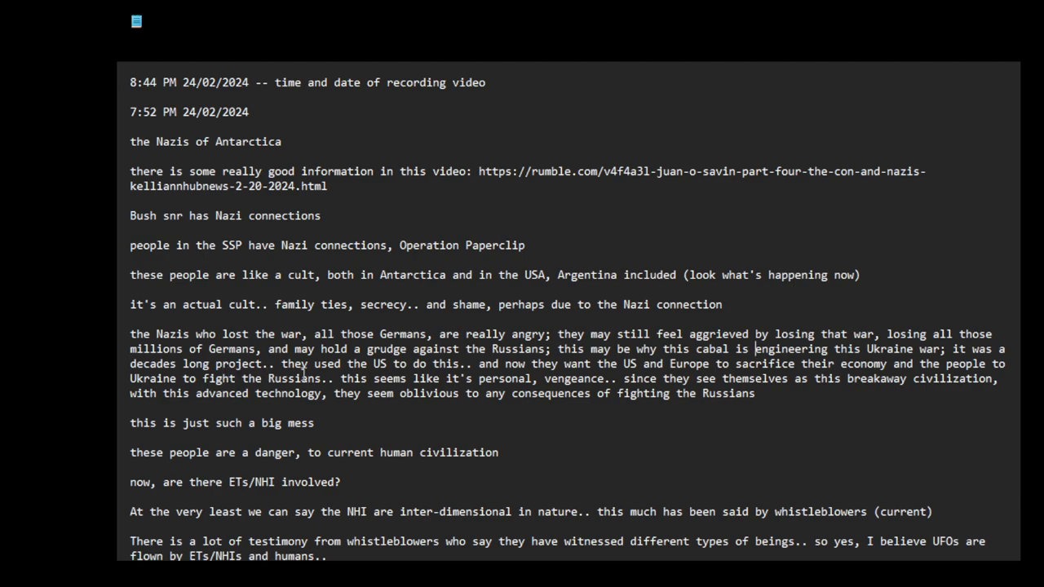
mouse_move(542, 379)
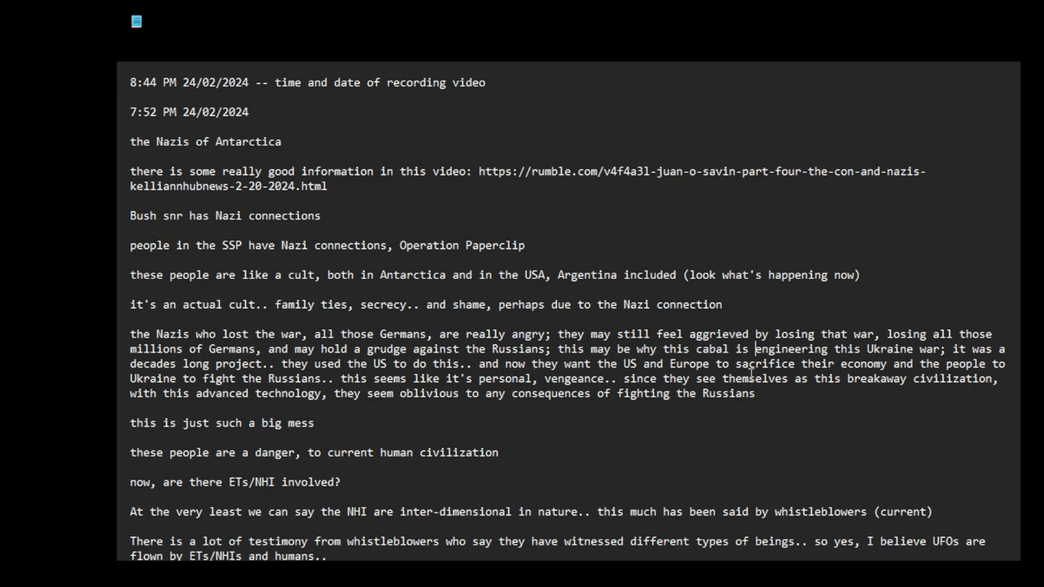
mouse_move(866, 395)
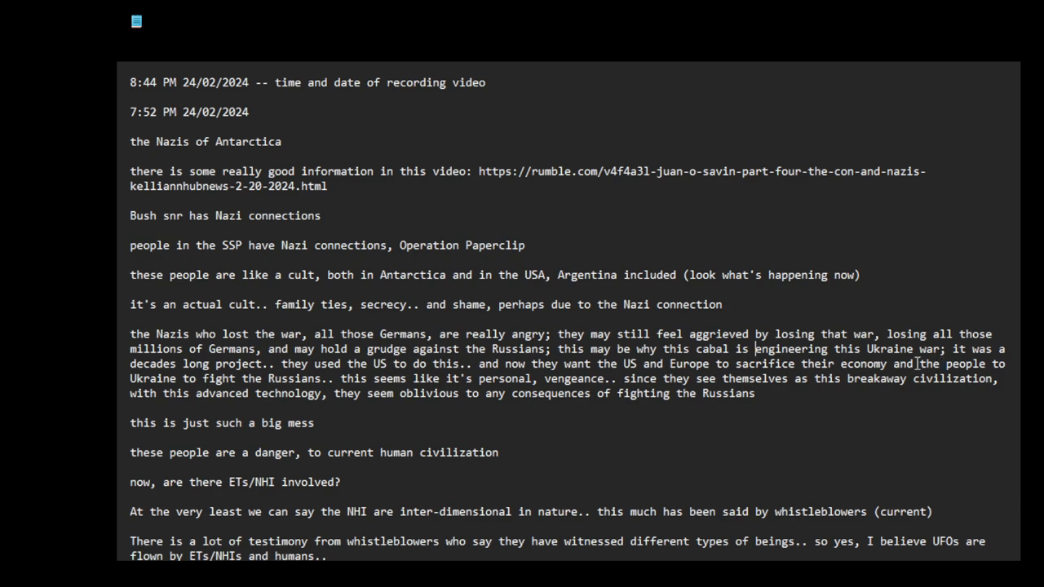
double_click(998, 365)
type("f")
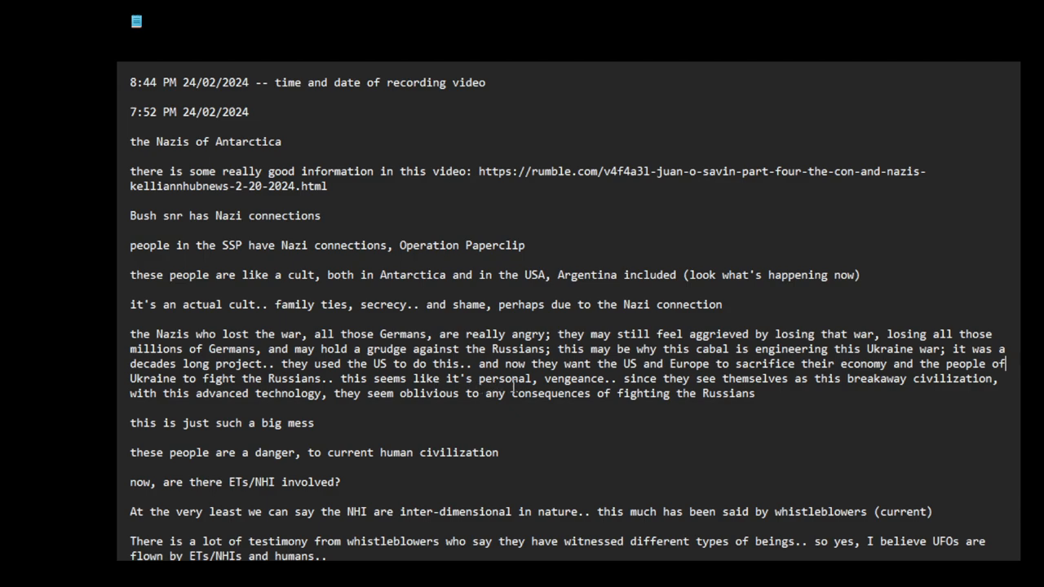
mouse_move(588, 385)
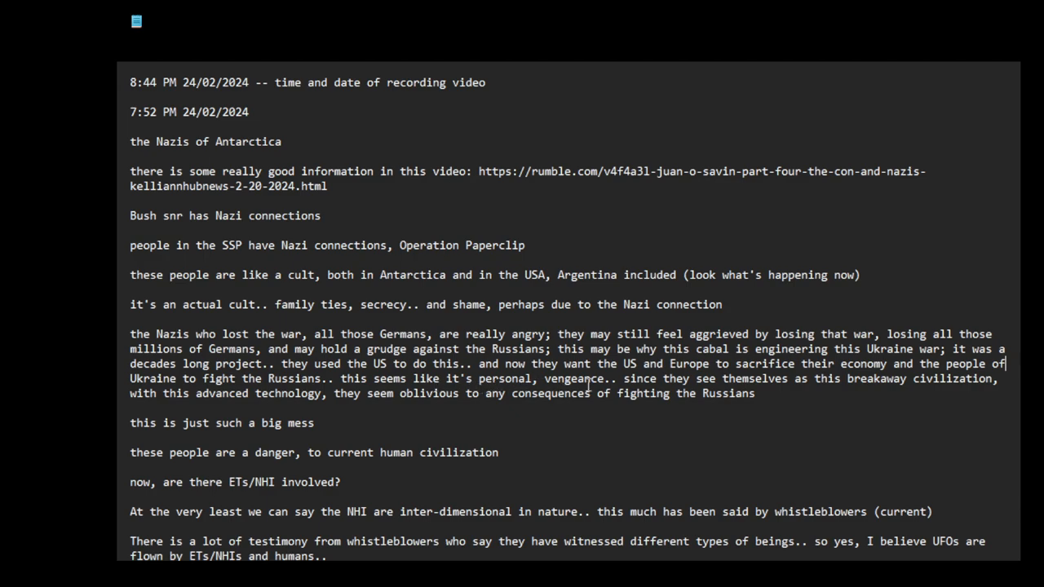
mouse_move(638, 393)
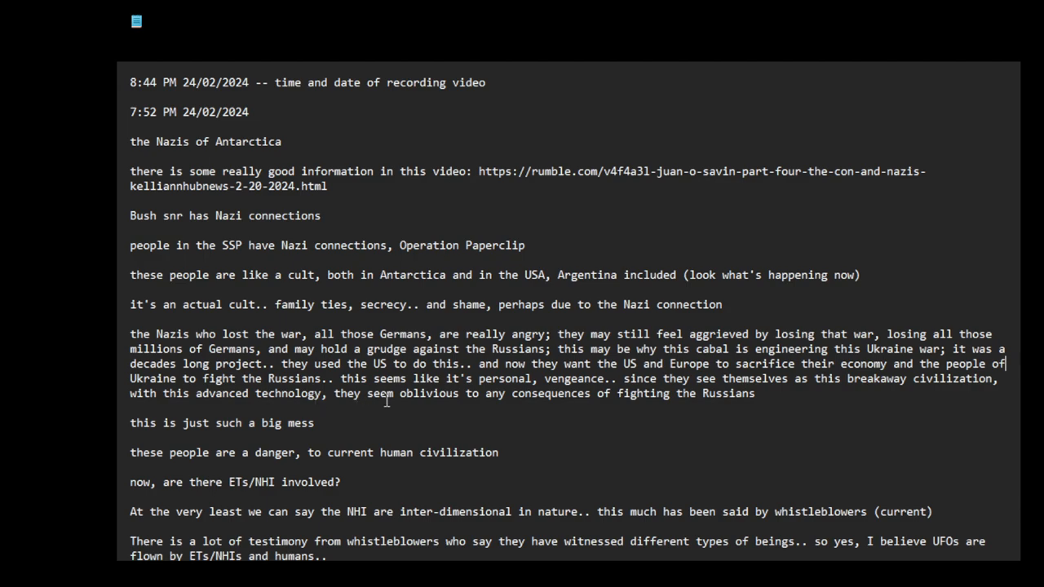
mouse_move(490, 401)
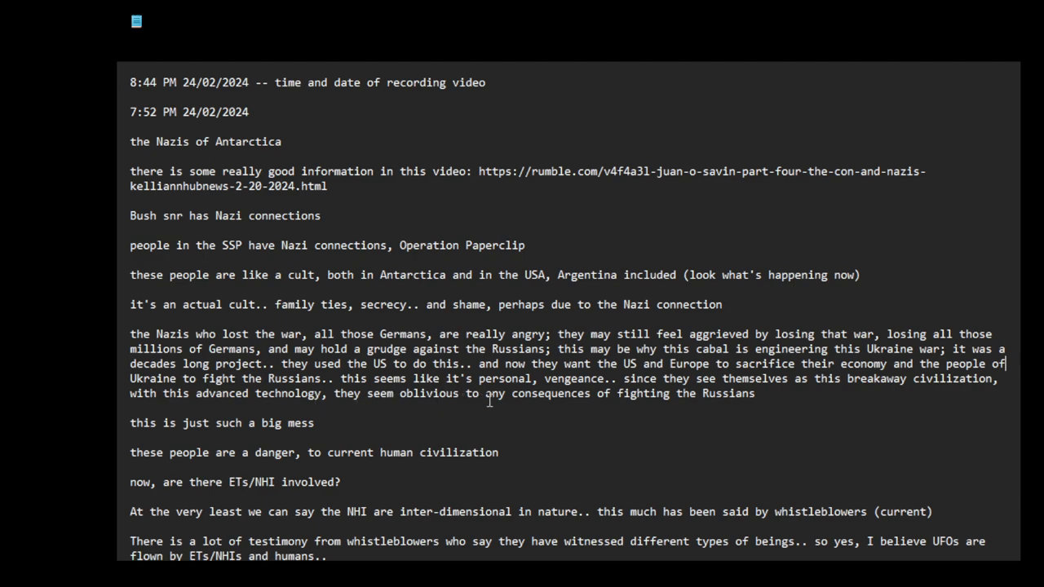
mouse_move(600, 401)
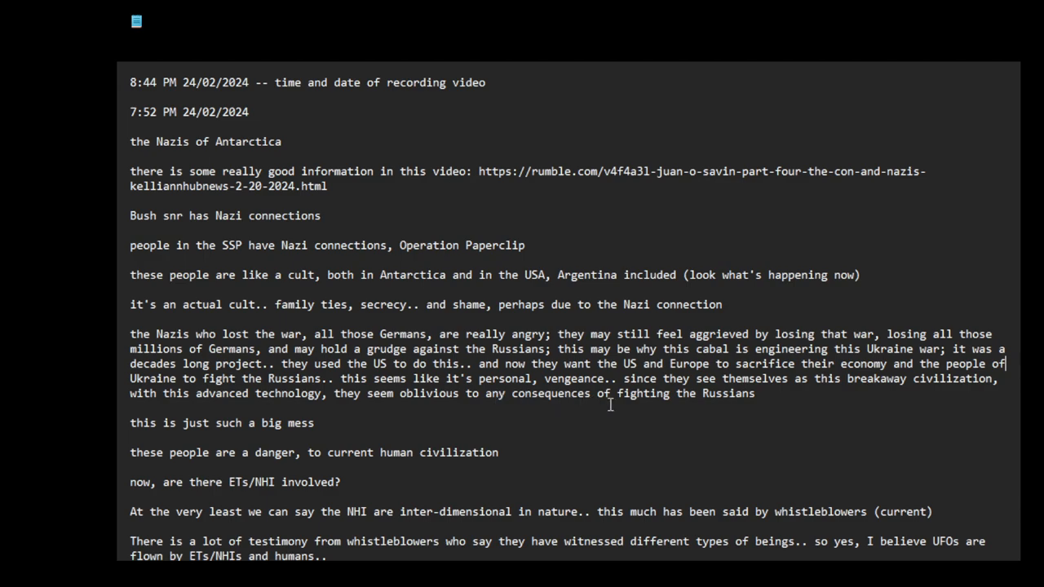
mouse_move(215, 427)
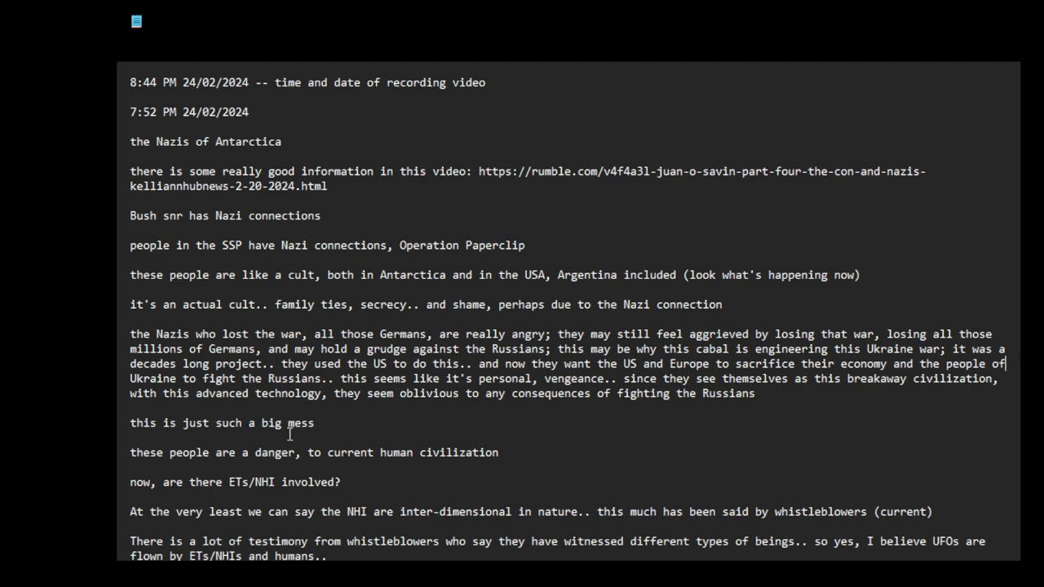
mouse_move(229, 460)
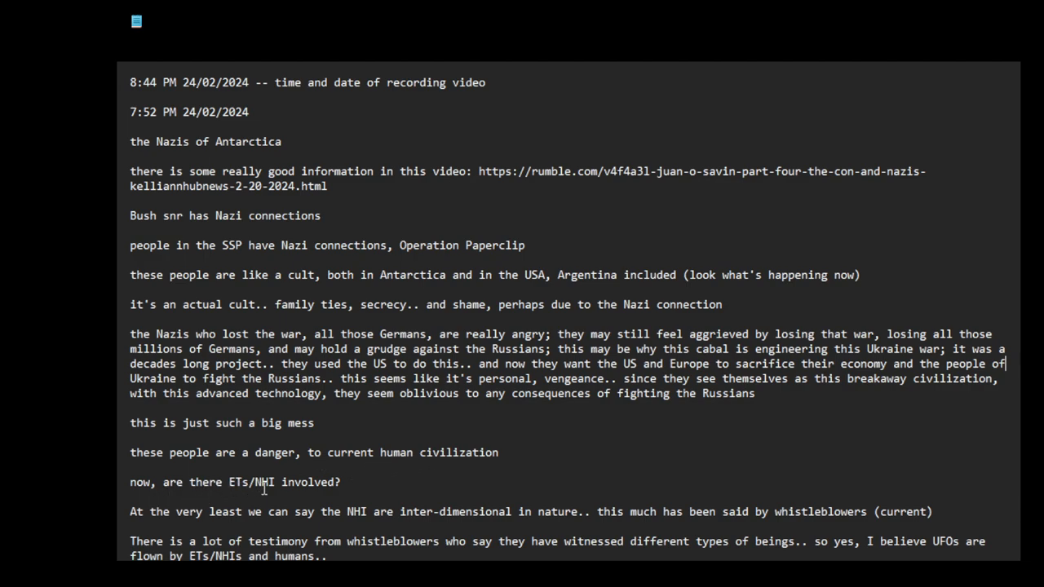
scroll("down", 3)
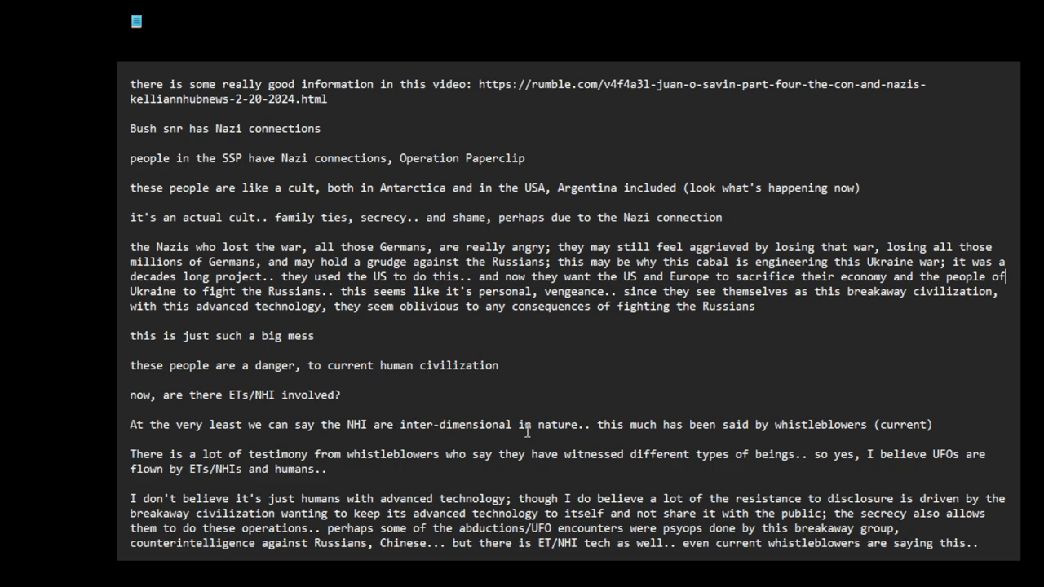
mouse_move(716, 424)
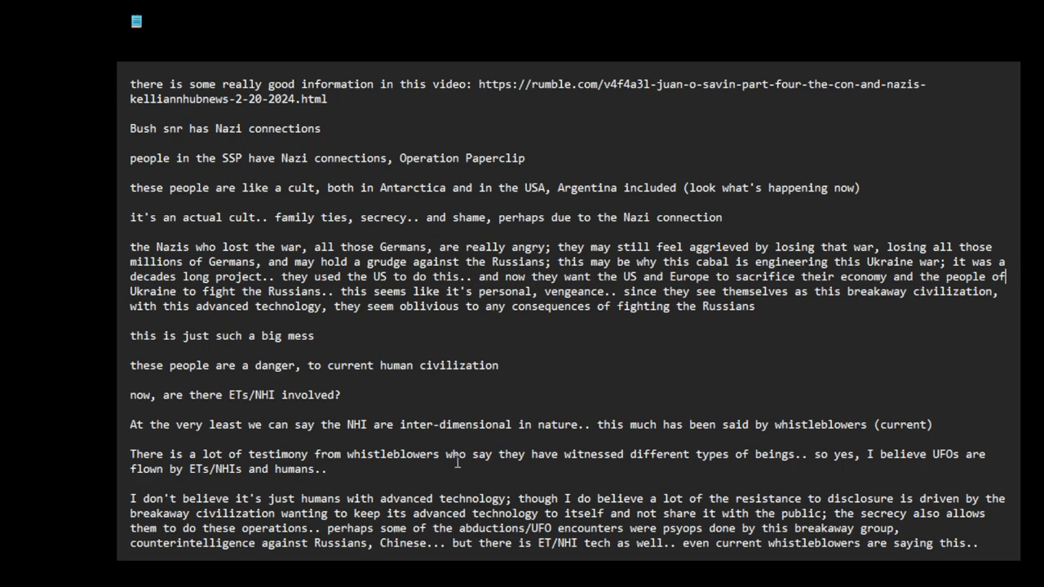
mouse_move(658, 463)
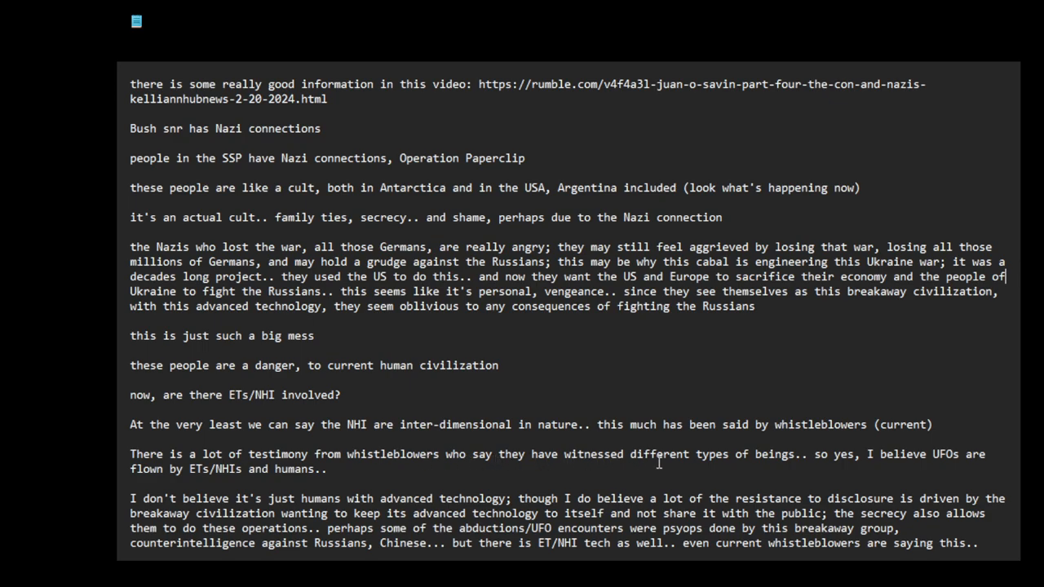
mouse_move(855, 469)
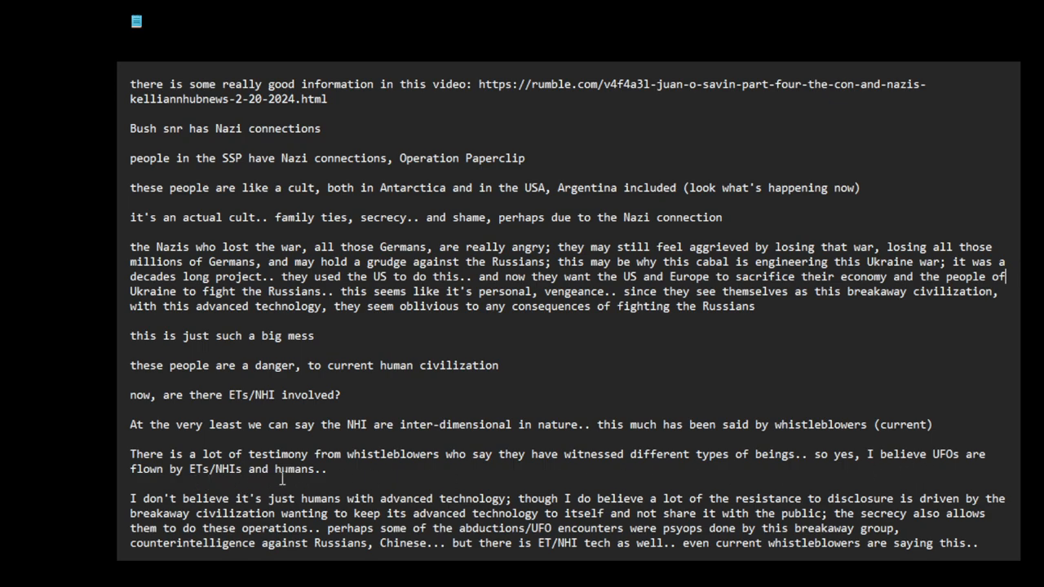
- Delete the extra 'it' in 'share it with' and change 'there is NHI/ETs' to 'there are'
scroll("down", 3)
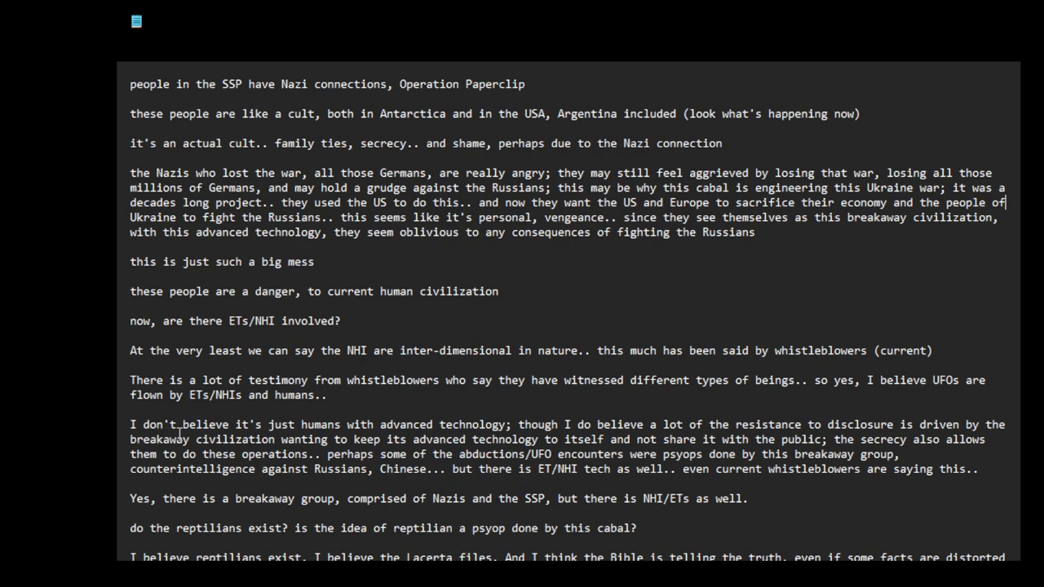
mouse_move(369, 428)
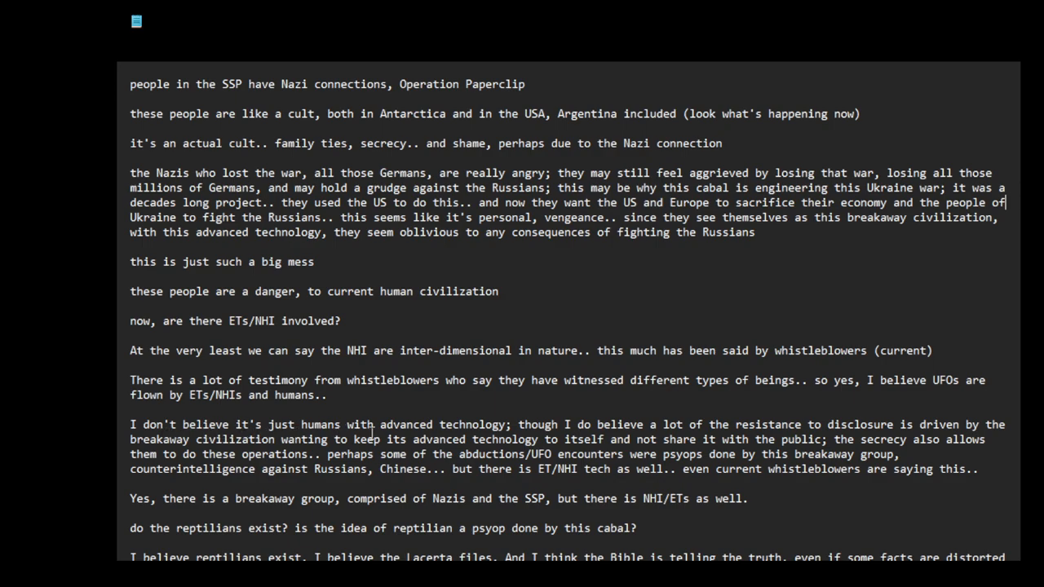
mouse_move(565, 431)
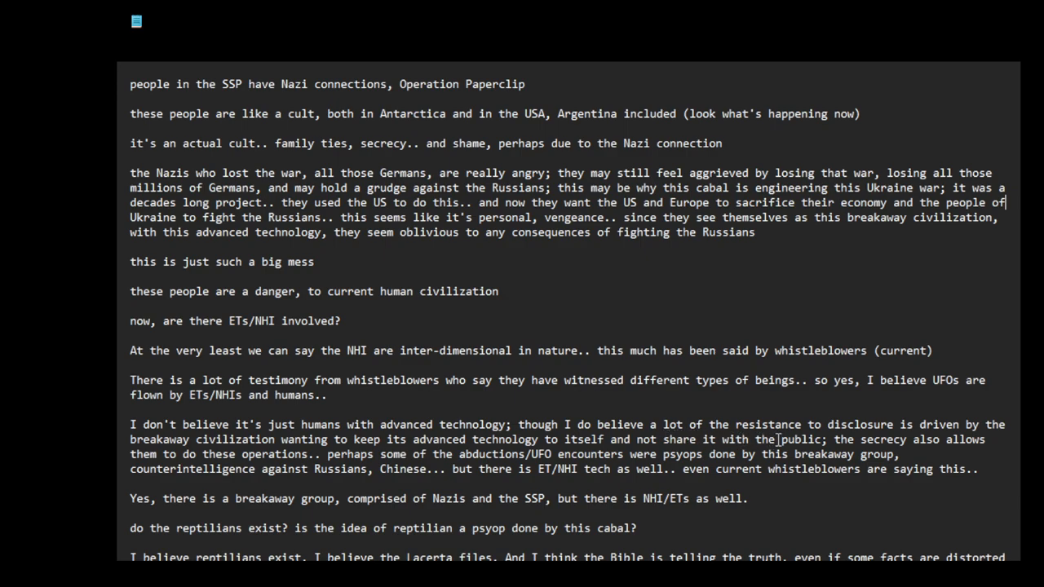
mouse_move(885, 434)
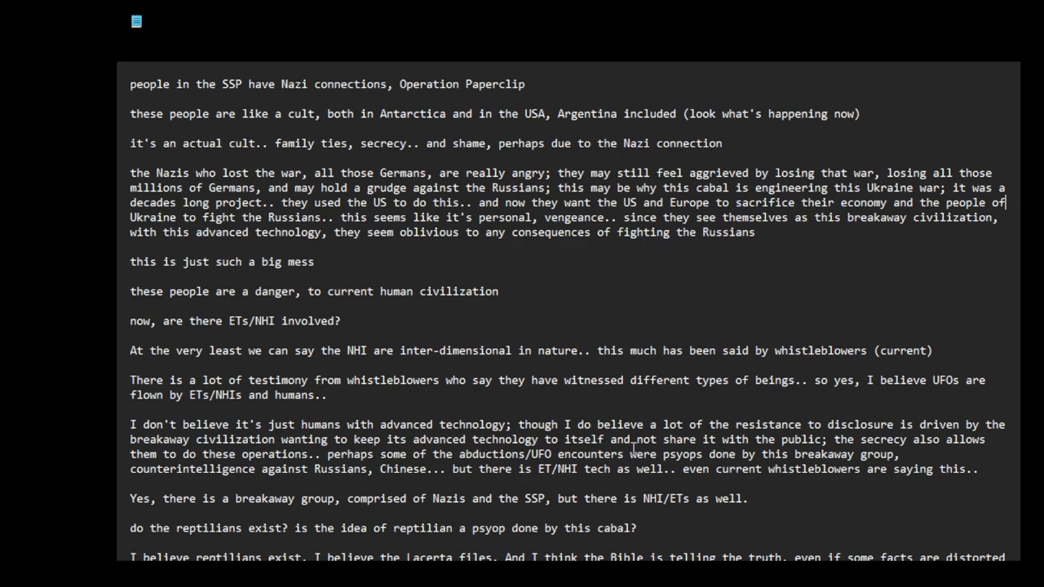
mouse_move(728, 441)
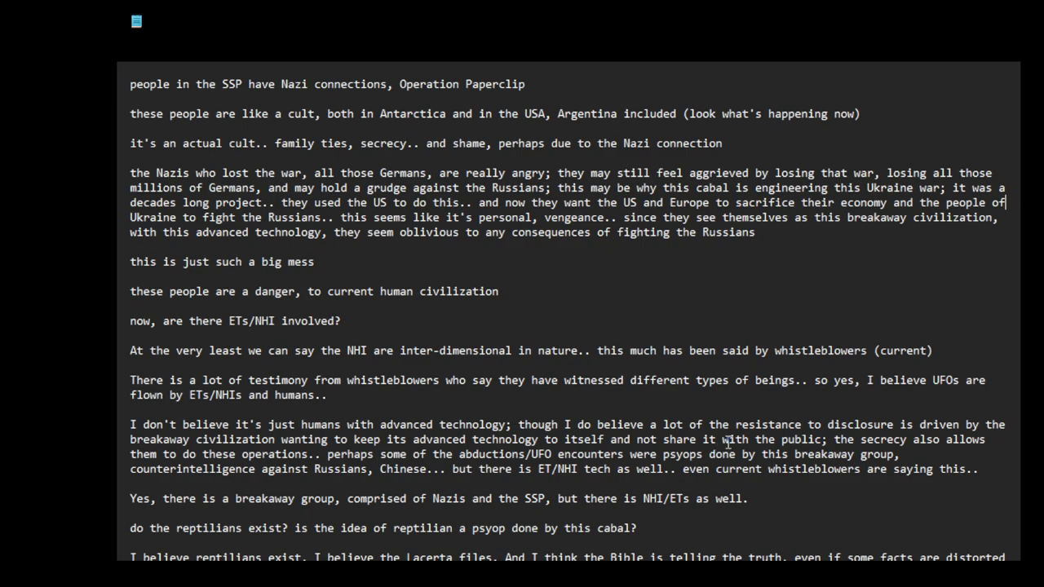
double_click(712, 441)
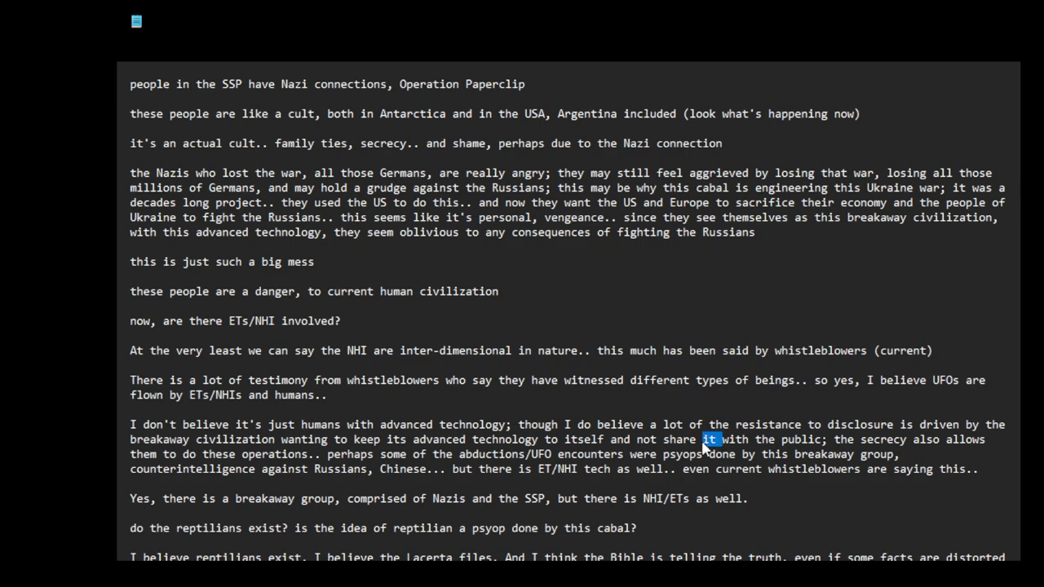
mouse_move(836, 454)
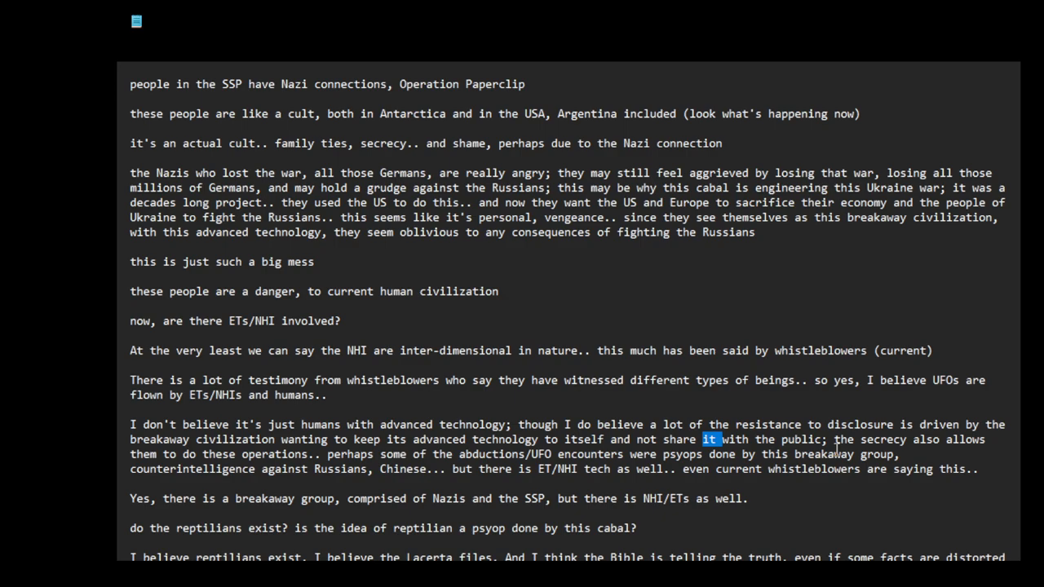
mouse_move(202, 453)
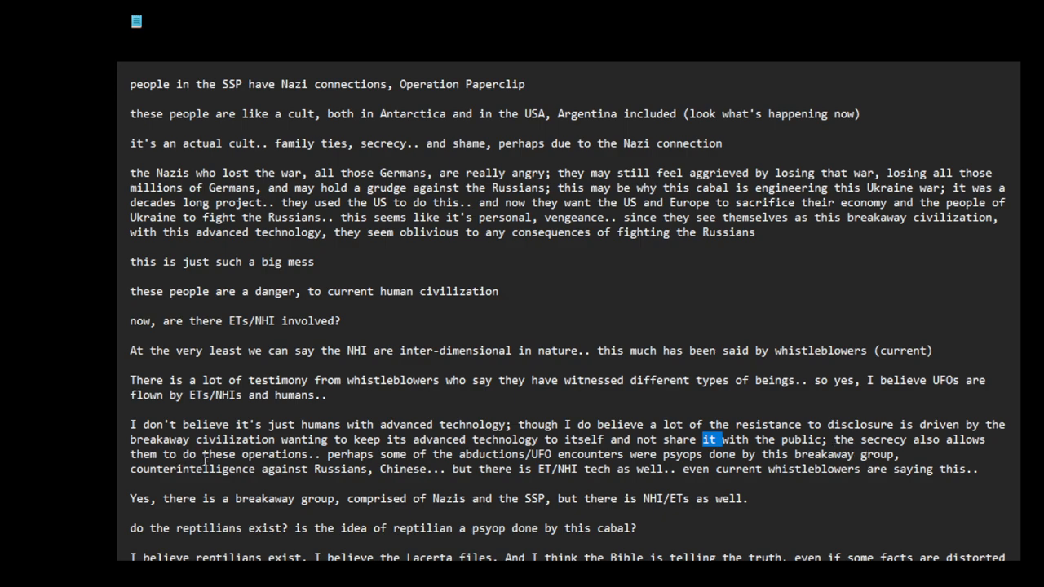
mouse_move(382, 457)
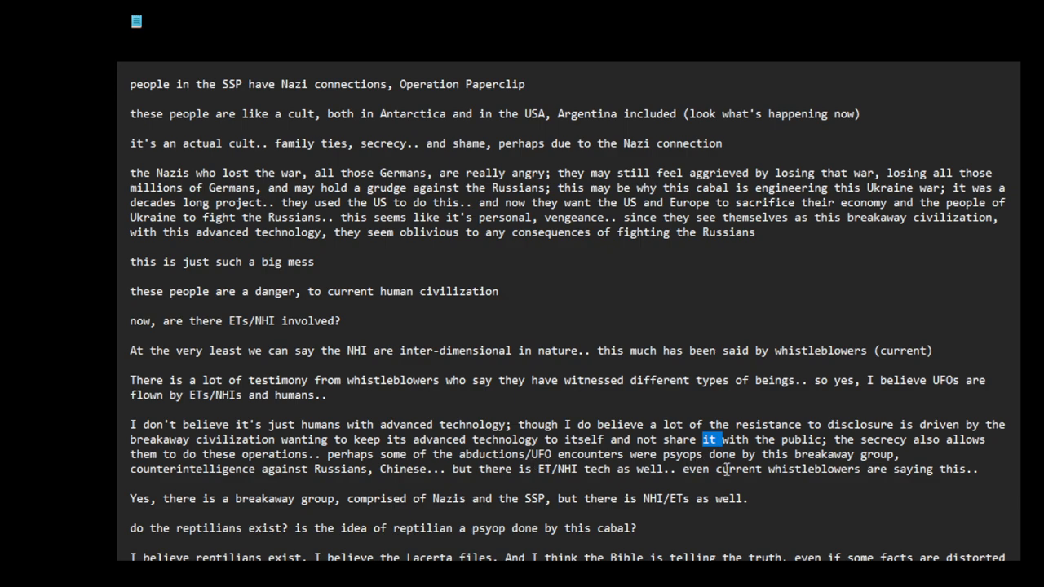
mouse_move(774, 470)
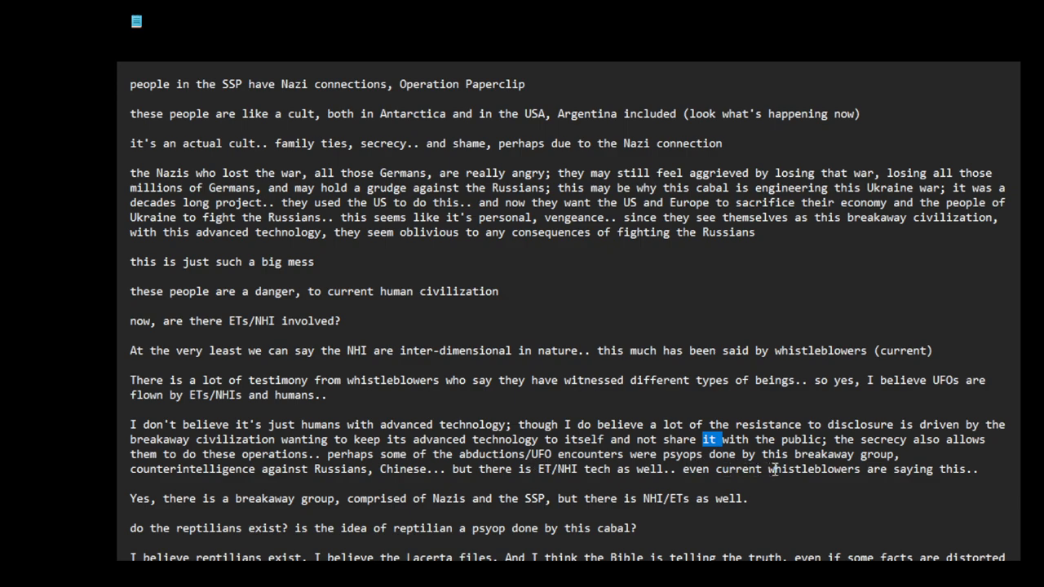
mouse_move(280, 486)
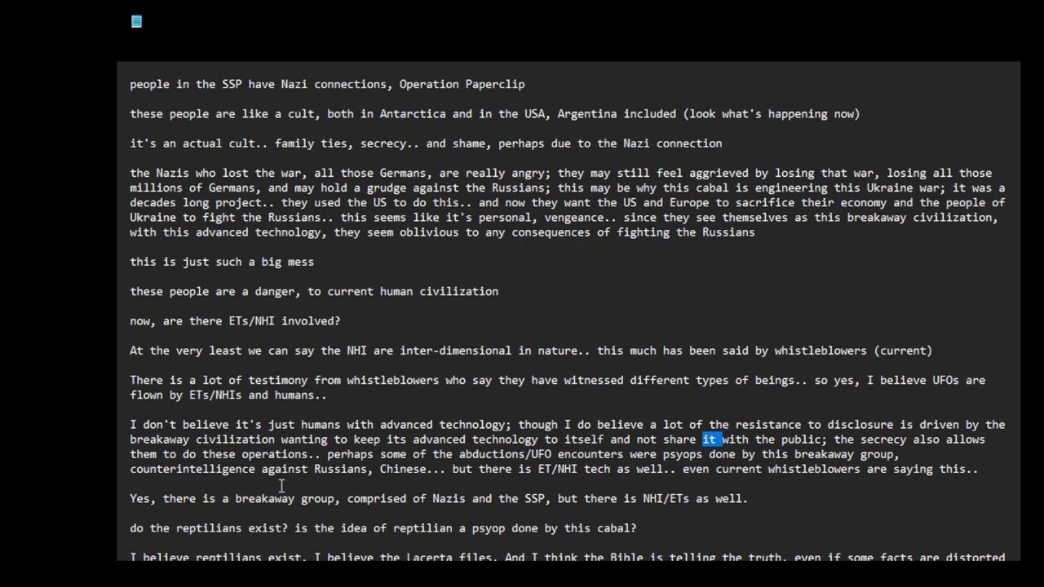
mouse_move(460, 483)
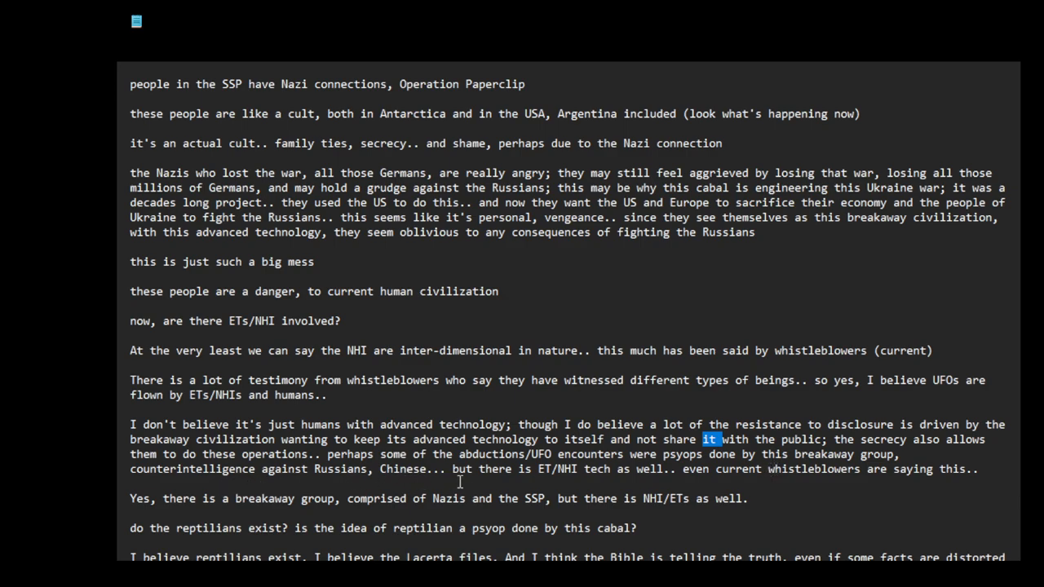
mouse_move(584, 483)
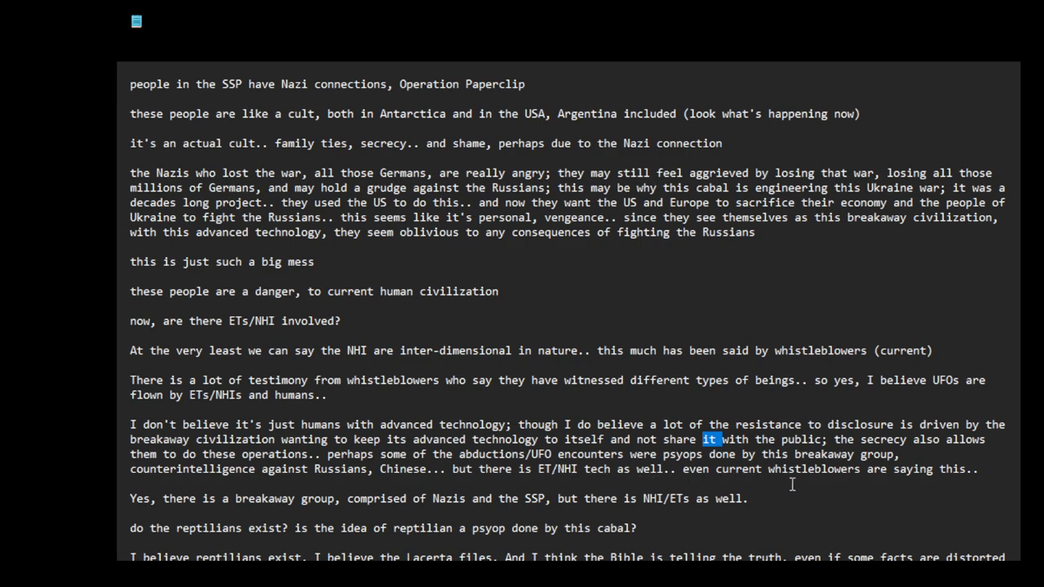
mouse_move(253, 514)
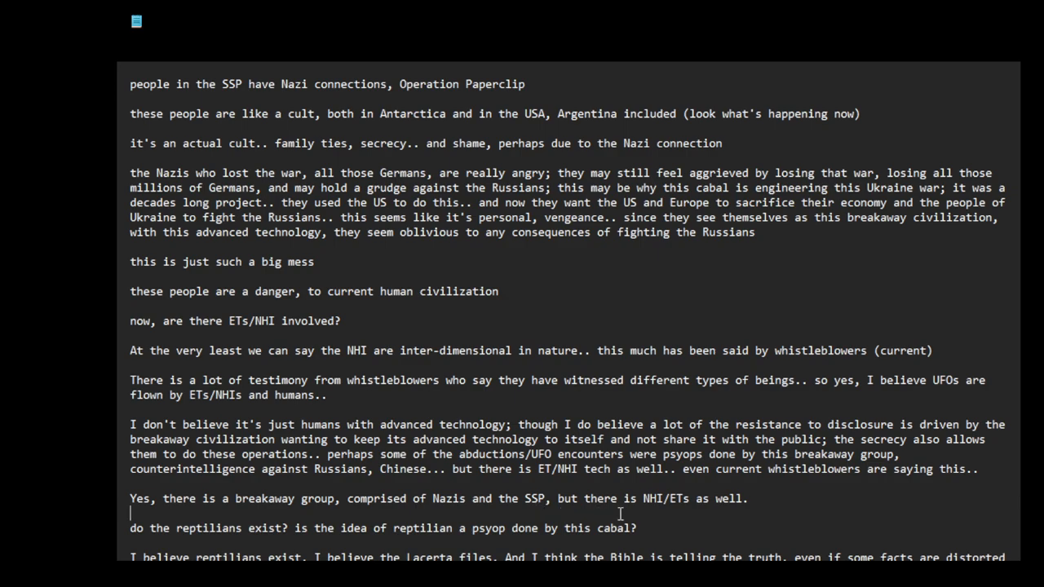
double_click(630, 499)
type("are")
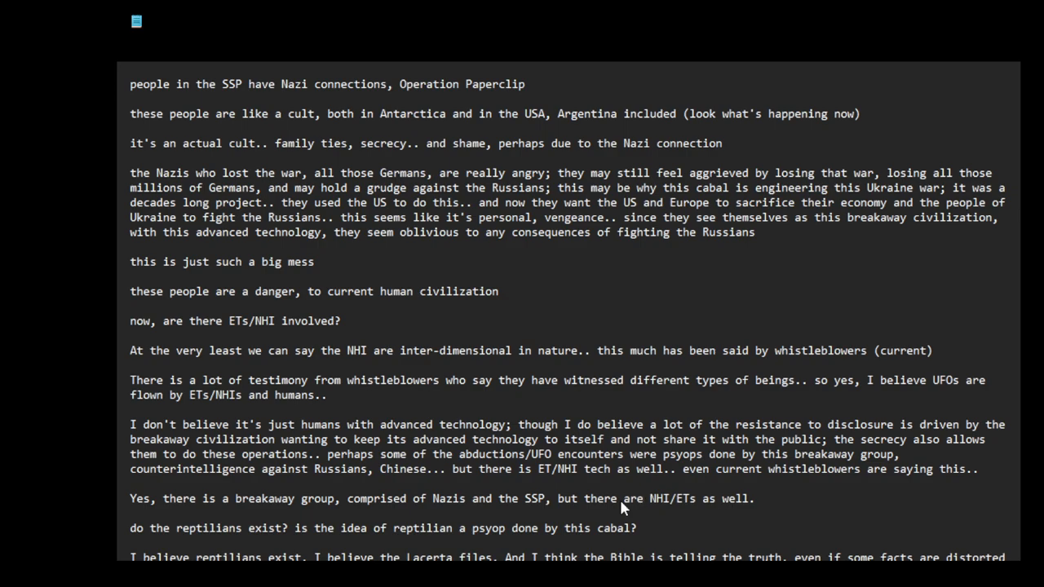
scroll("down", 3)
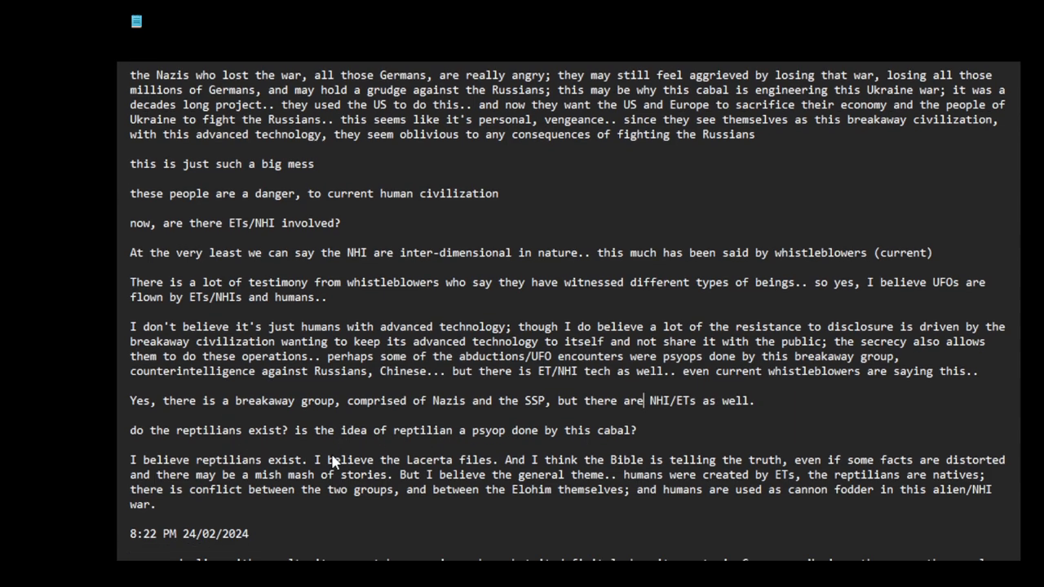
scroll("down", 3)
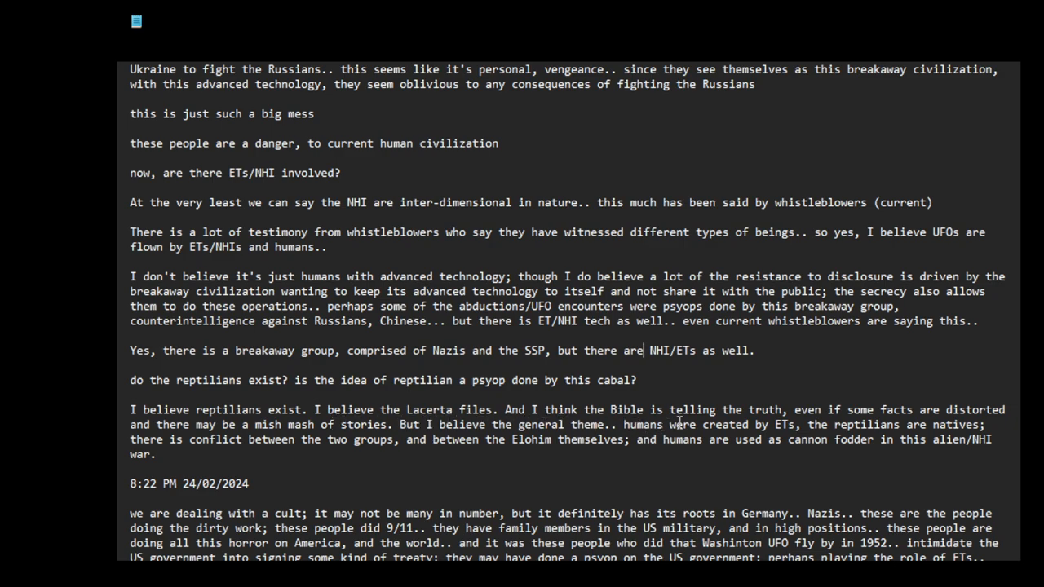
mouse_move(878, 424)
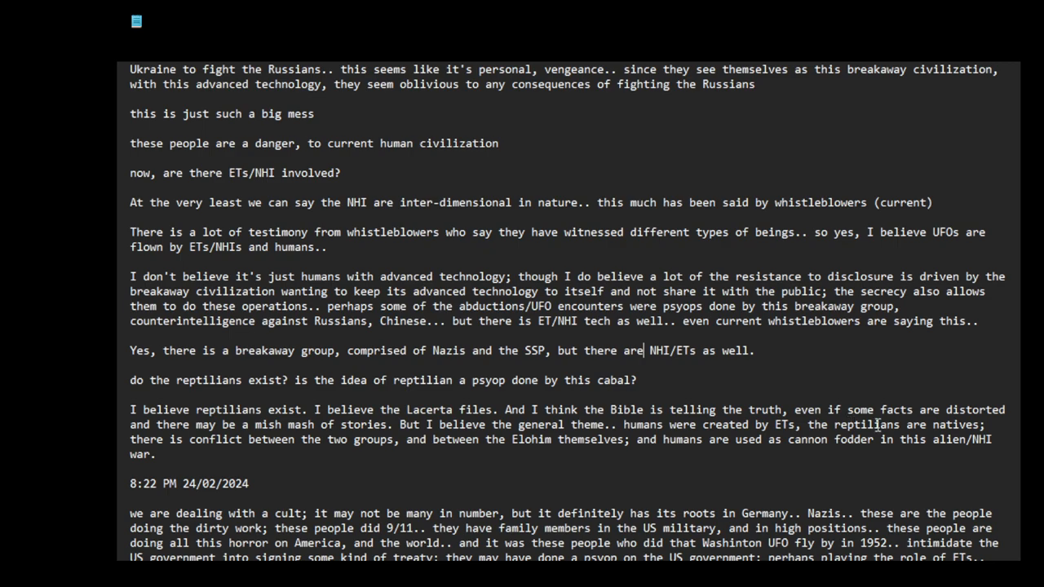
mouse_move(213, 439)
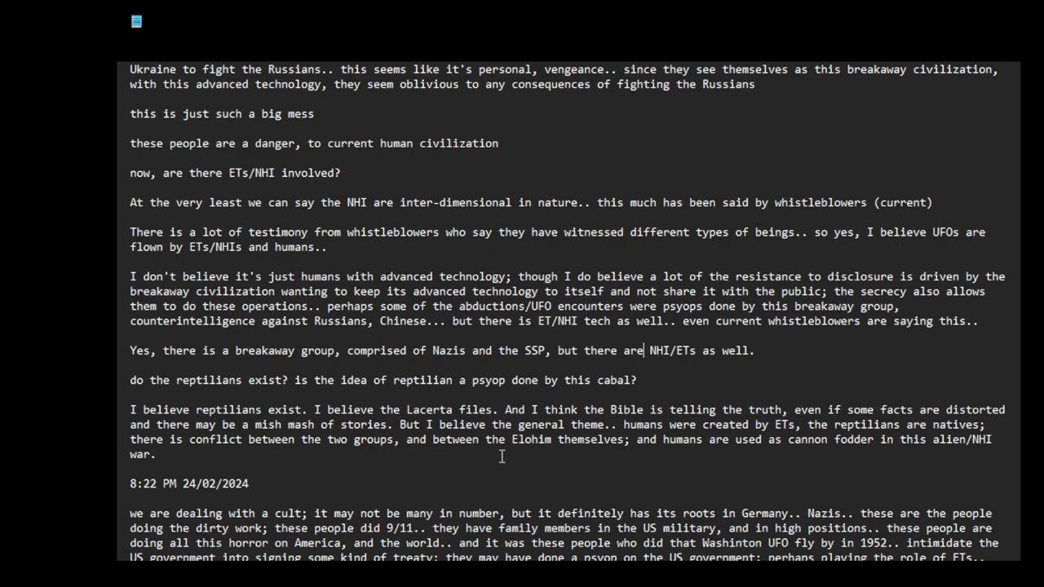
mouse_move(702, 452)
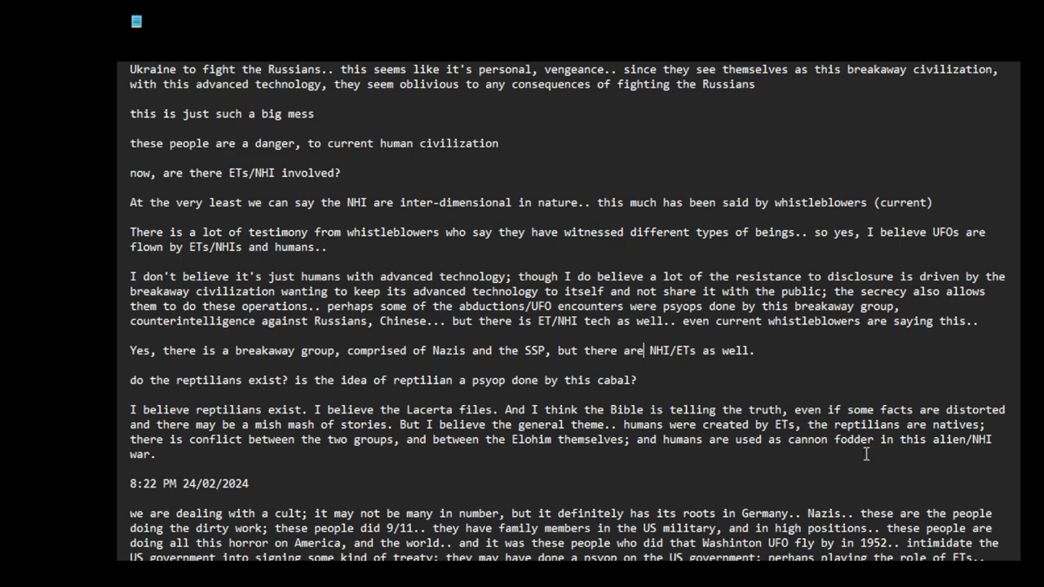
scroll("down", 3)
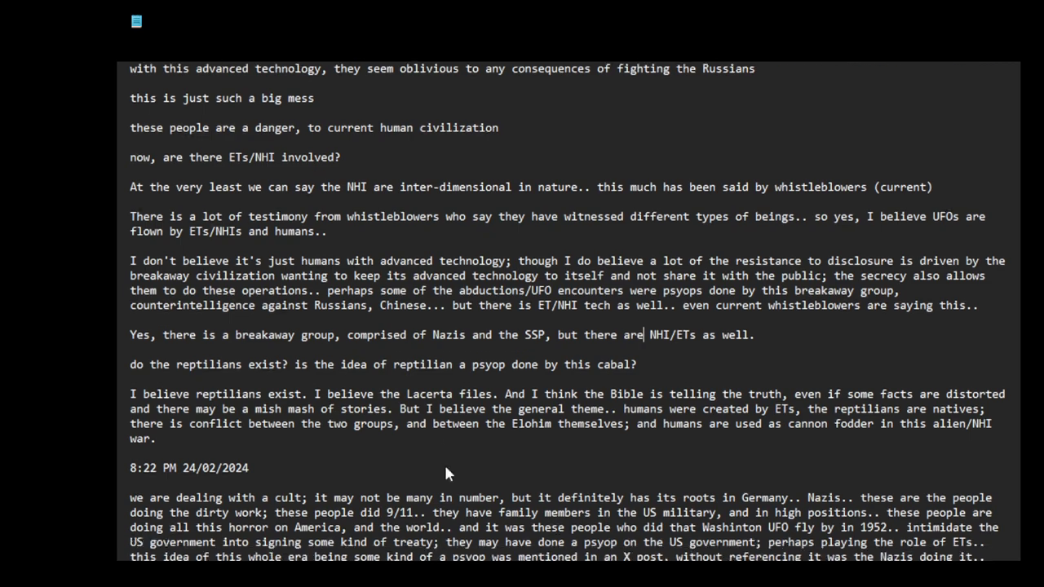
scroll("down", 3)
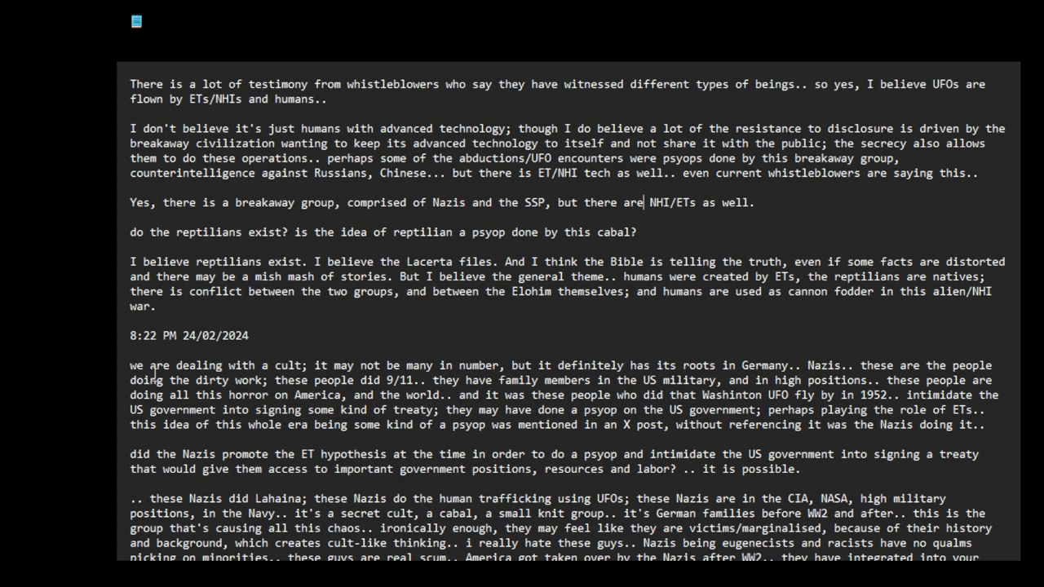
mouse_move(338, 379)
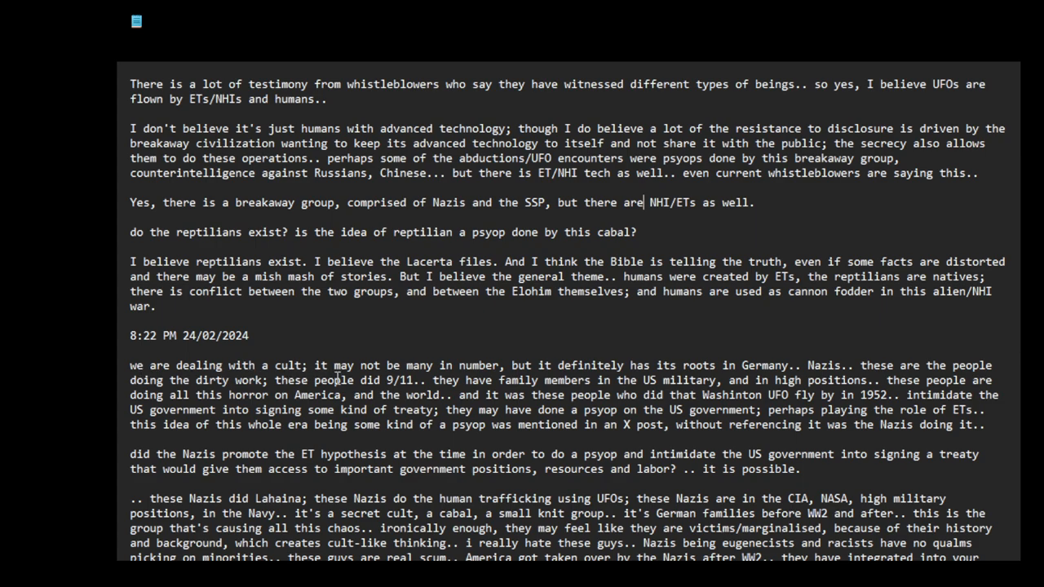
mouse_move(525, 380)
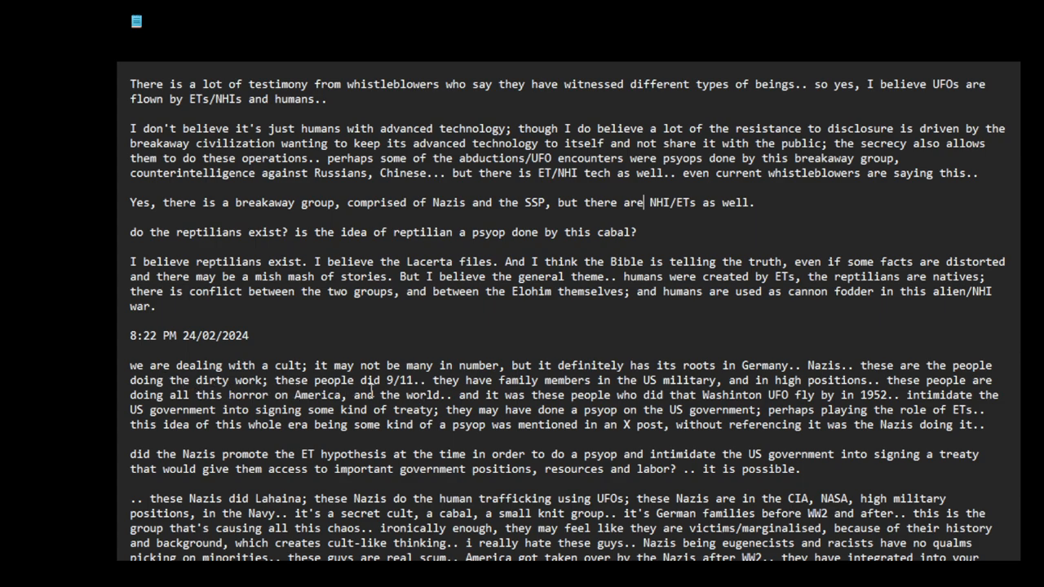
mouse_move(546, 411)
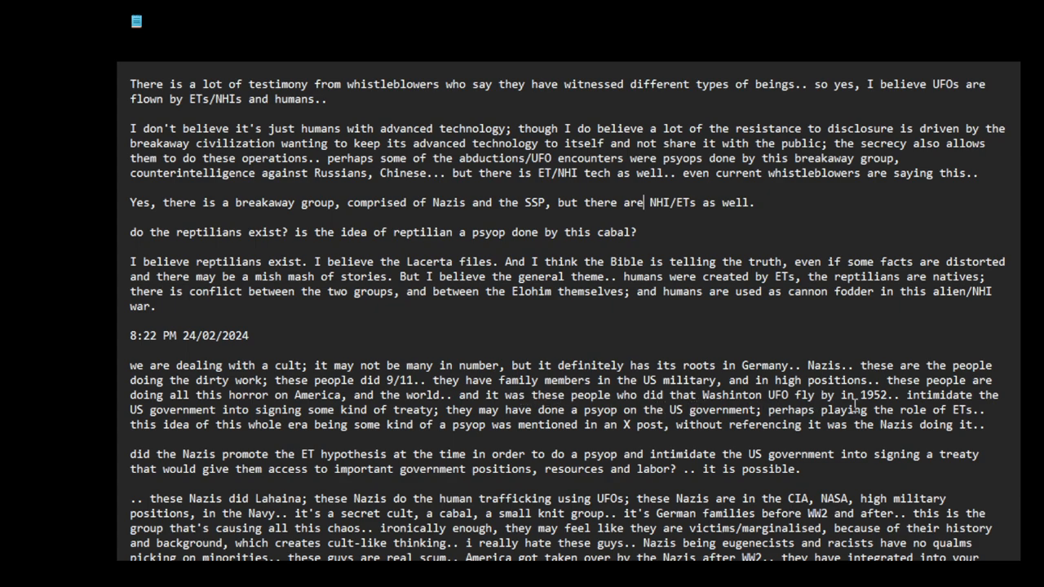
mouse_move(917, 414)
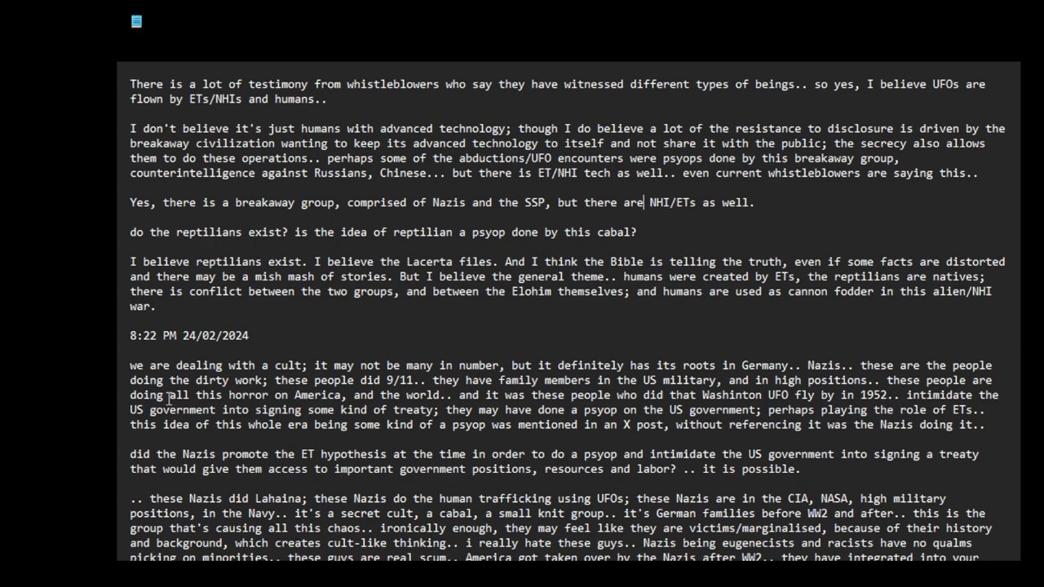
mouse_move(414, 411)
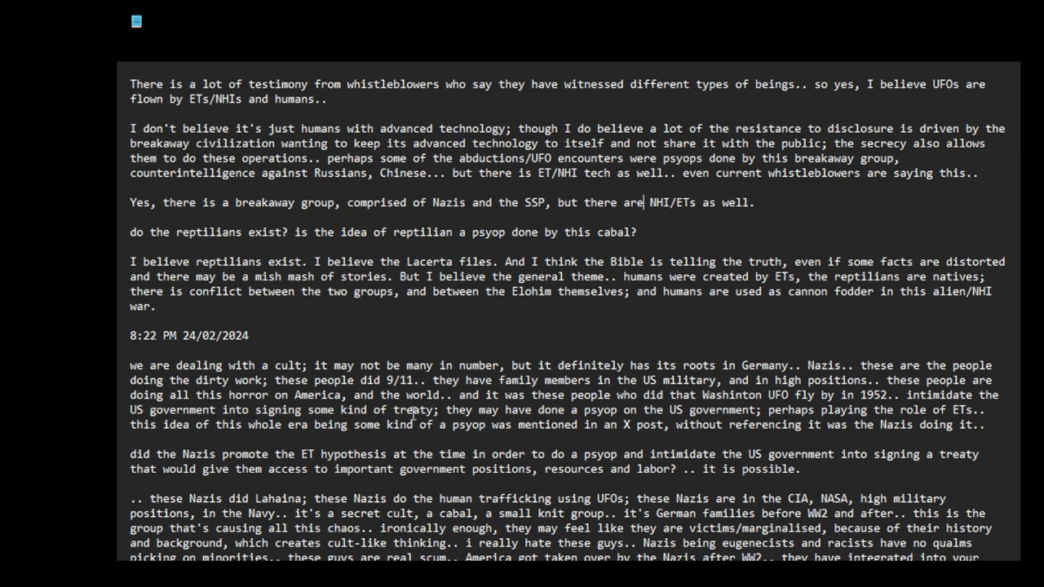
mouse_move(473, 411)
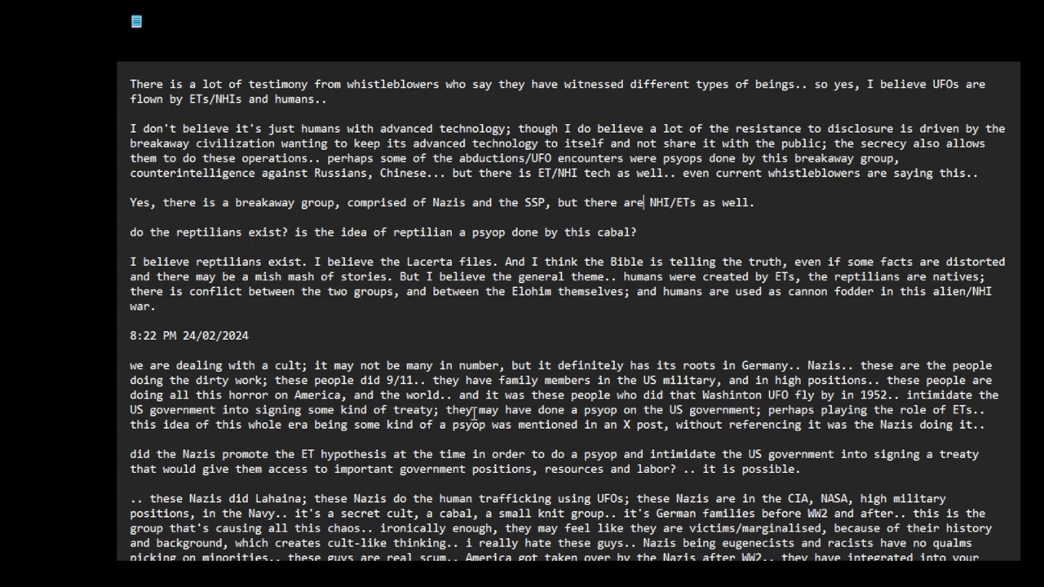
double_click(465, 410)
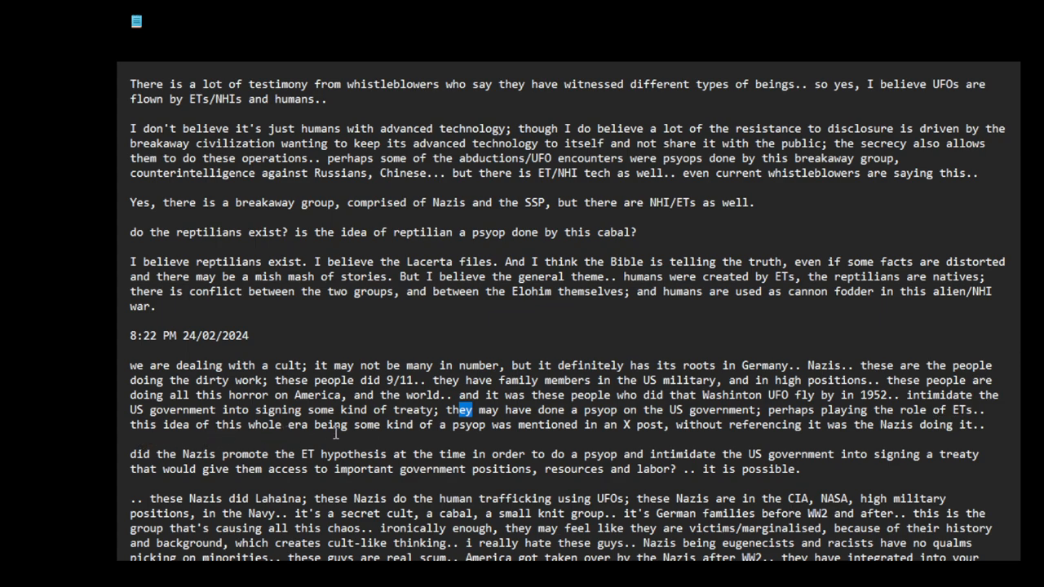
mouse_move(579, 436)
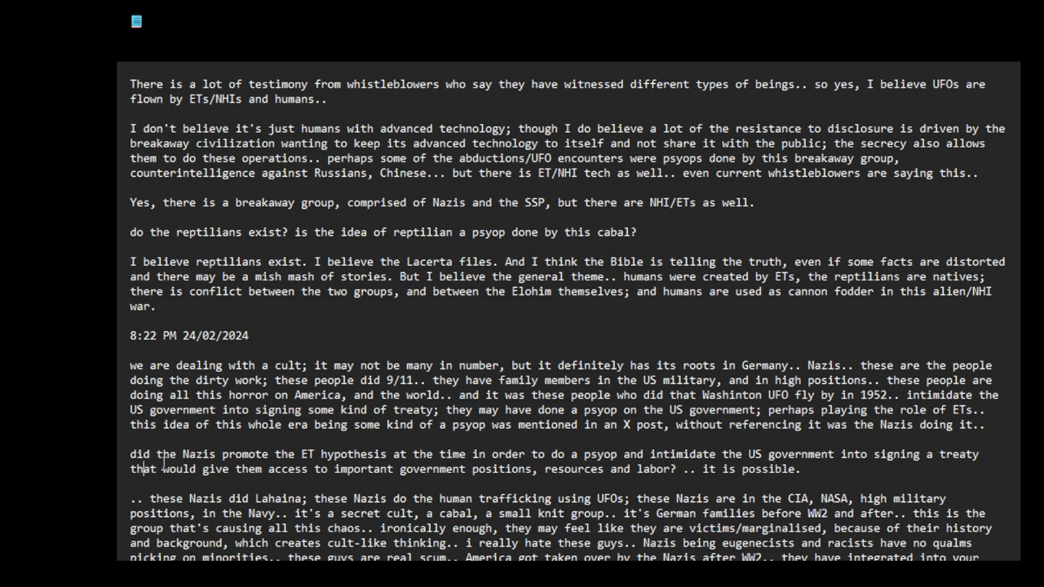
mouse_move(330, 454)
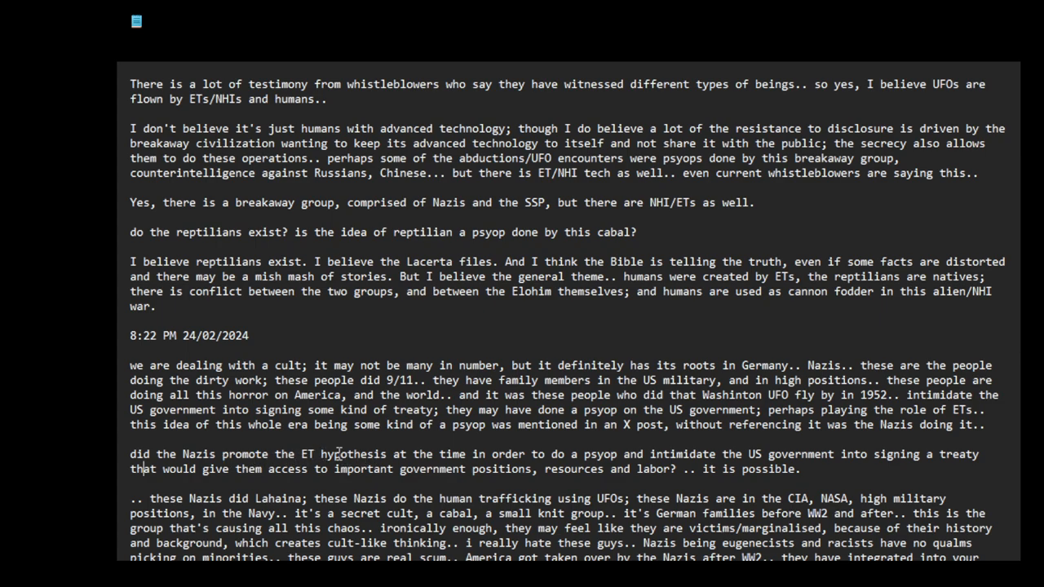
mouse_move(382, 450)
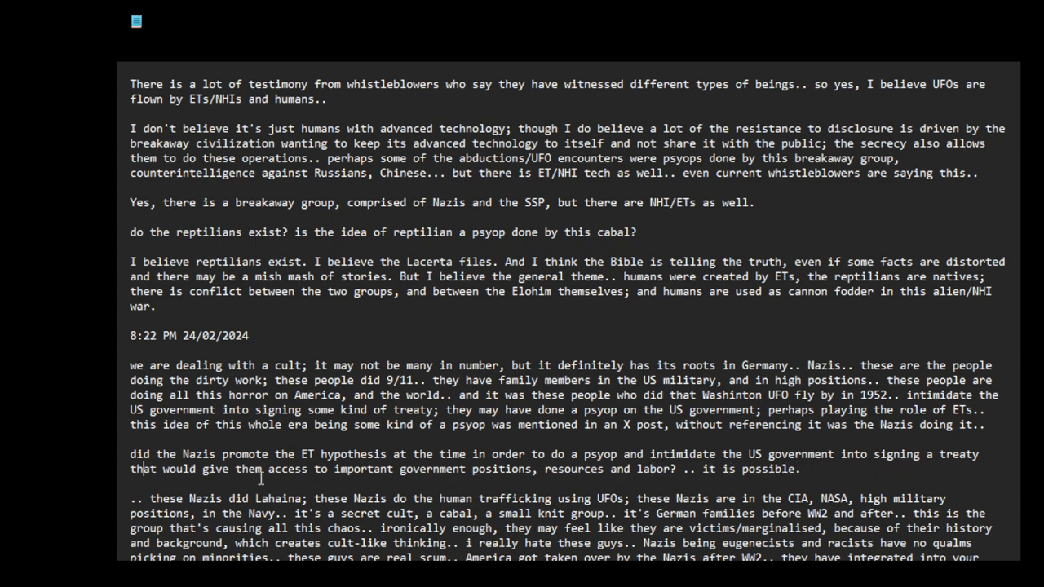
mouse_move(361, 470)
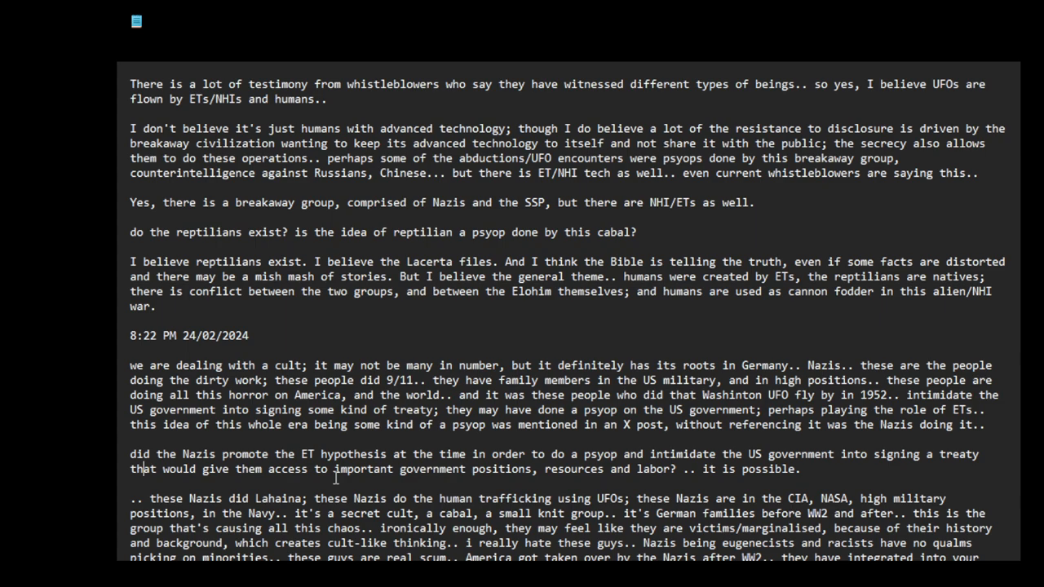
mouse_move(496, 483)
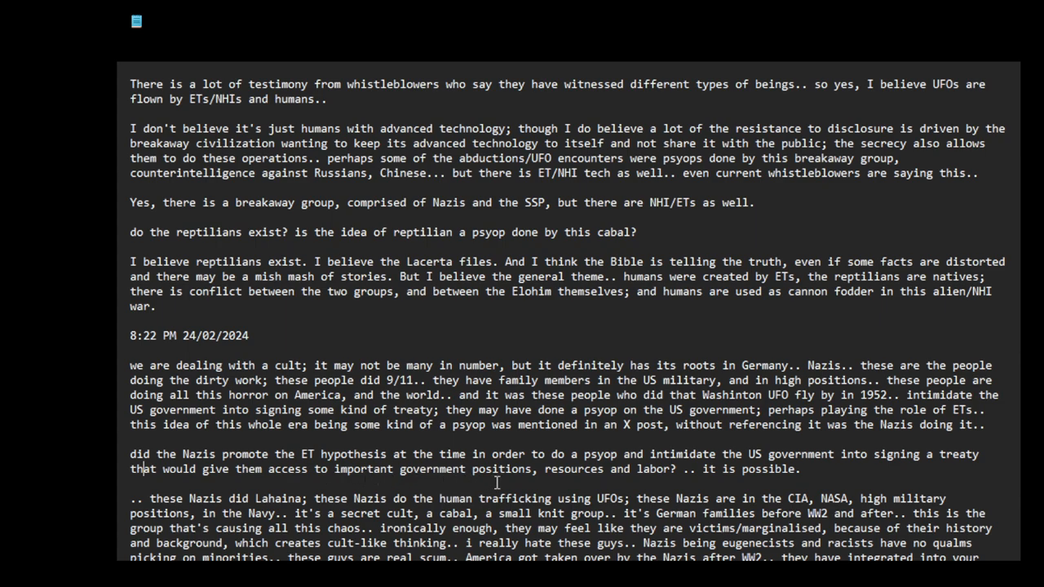
mouse_move(672, 483)
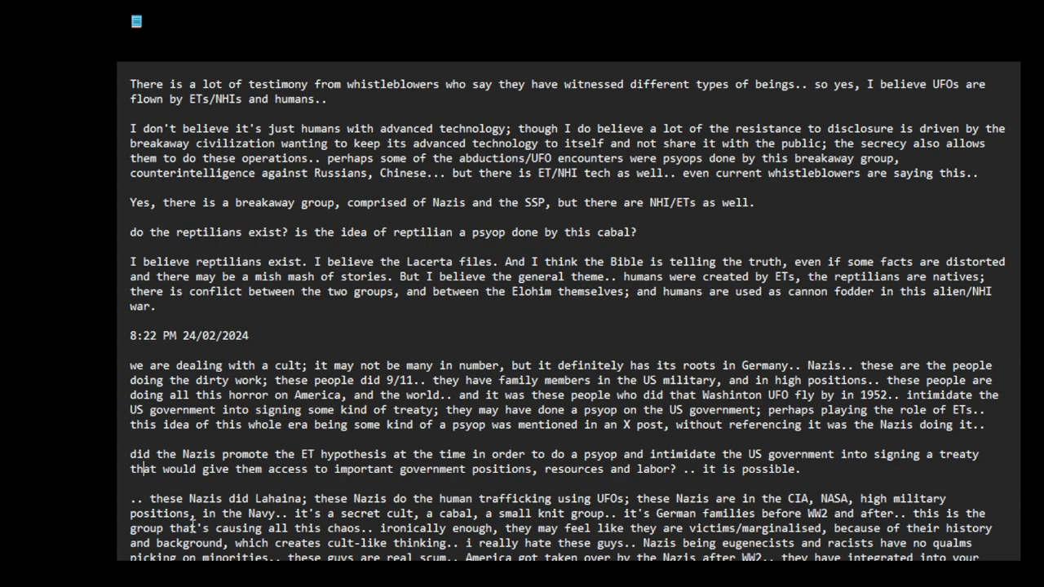
scroll("down", 3)
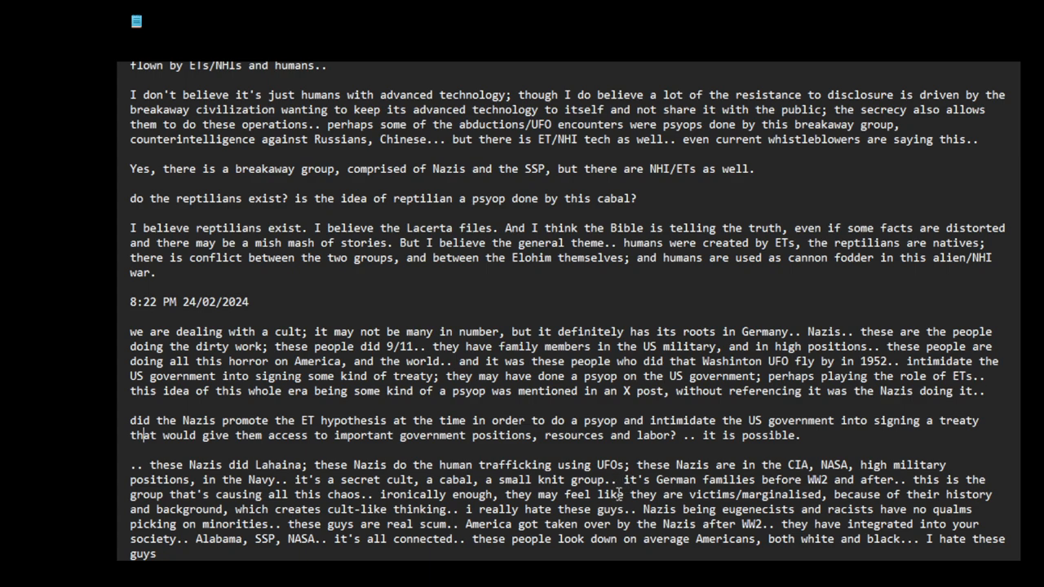
mouse_move(737, 480)
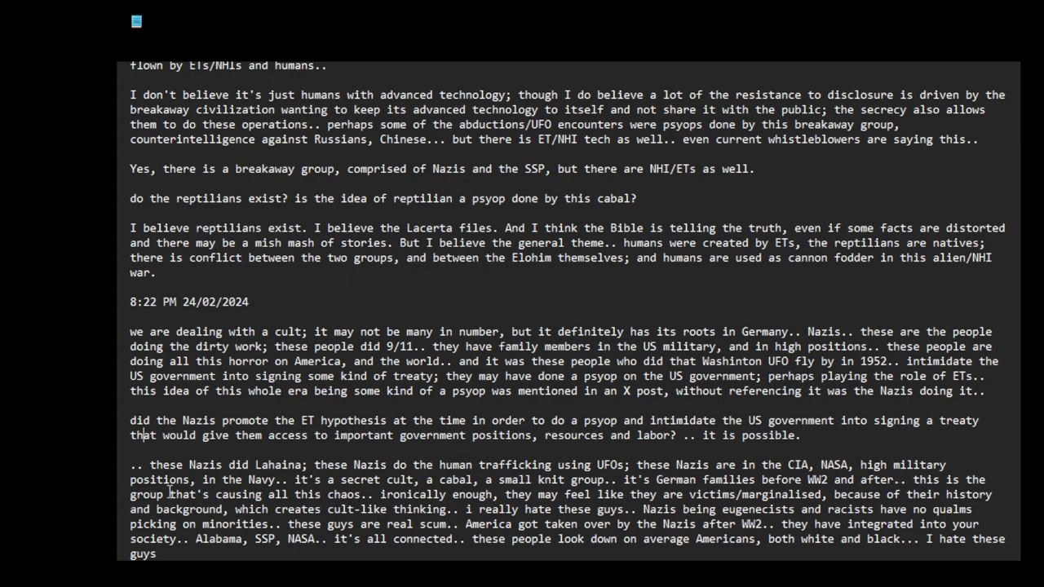
mouse_move(307, 496)
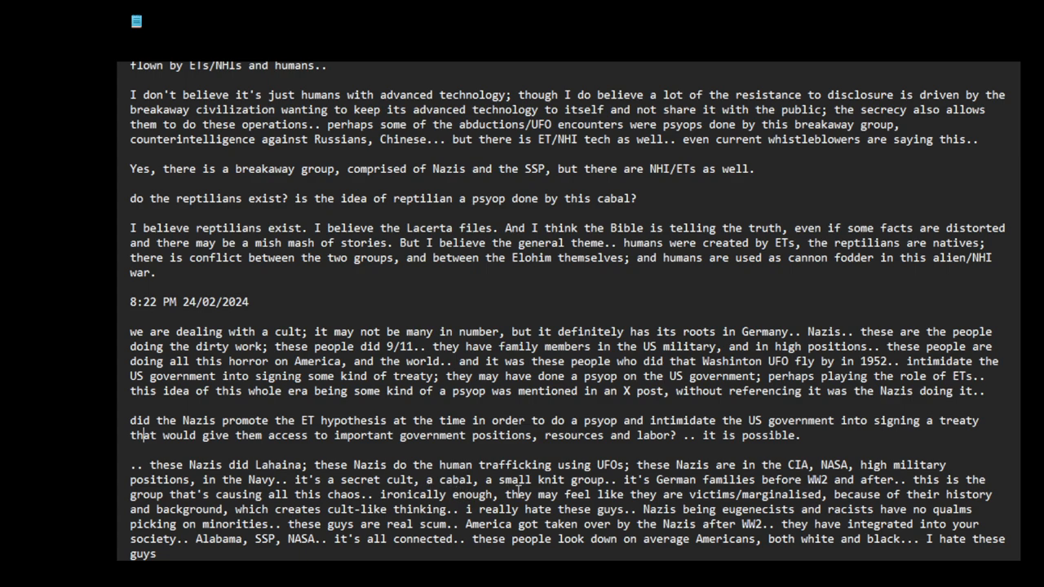
mouse_move(607, 489)
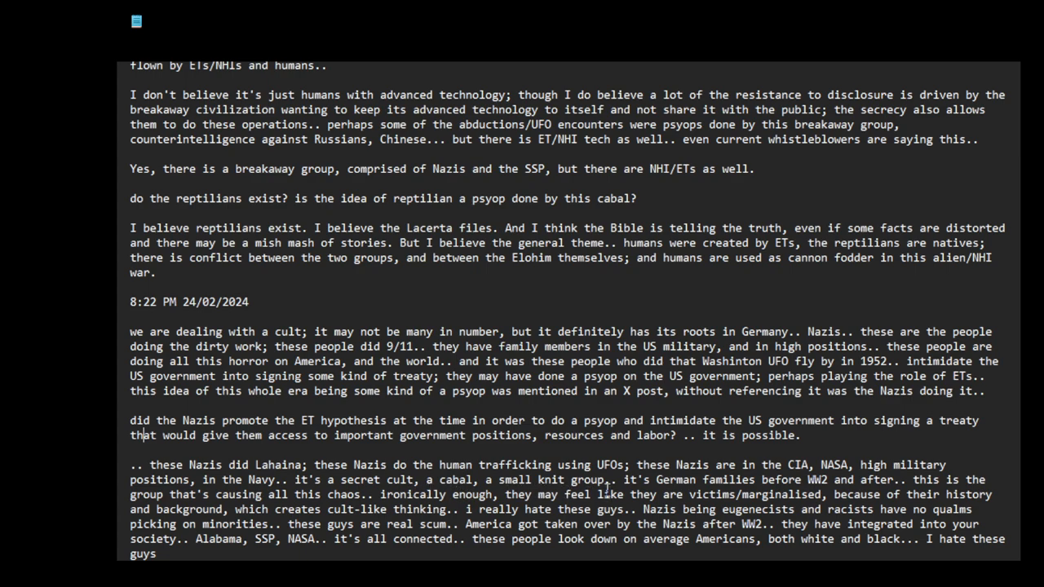
mouse_move(791, 492)
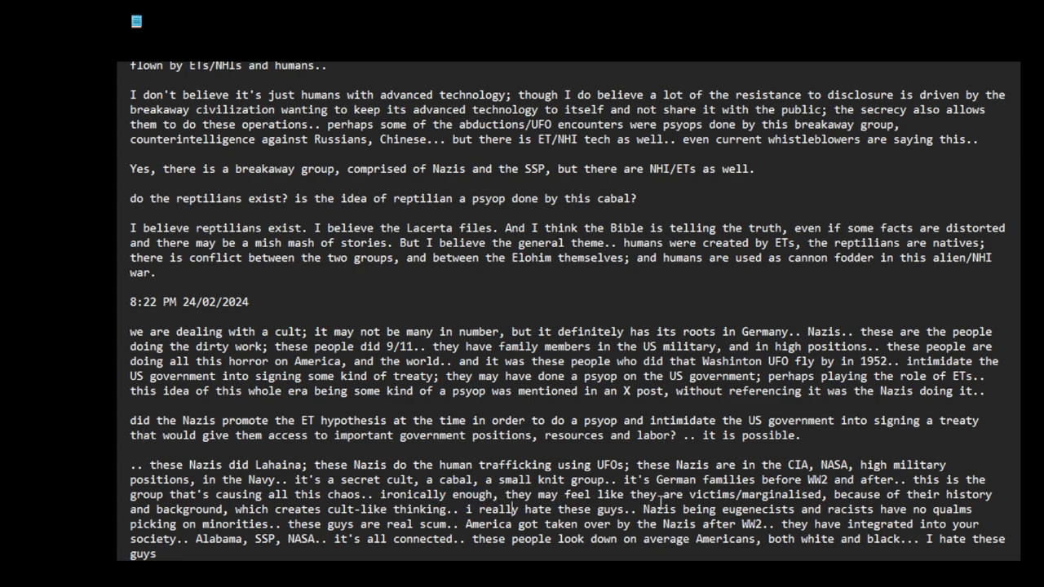
mouse_move(780, 511)
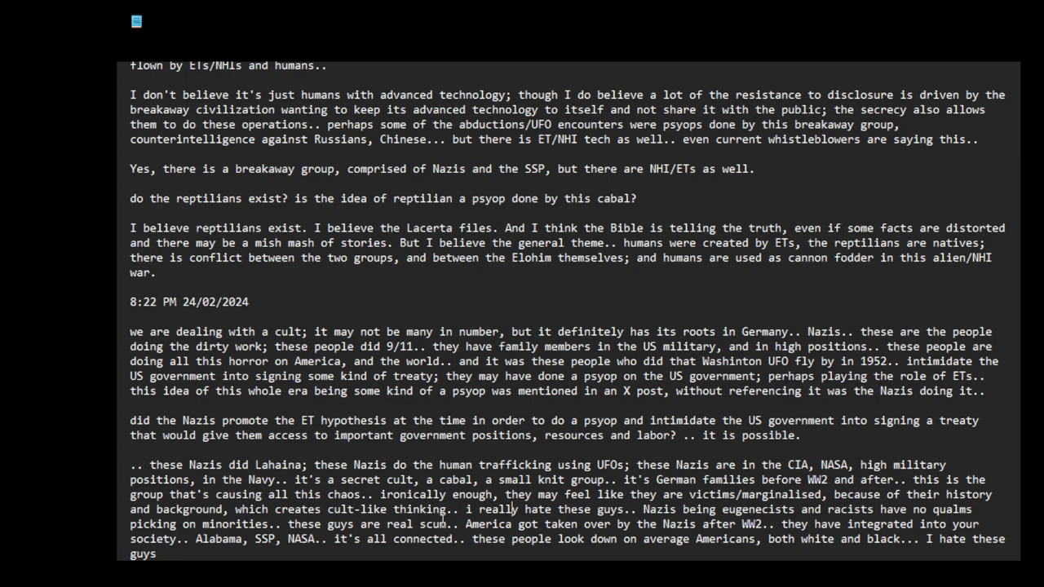
mouse_move(617, 520)
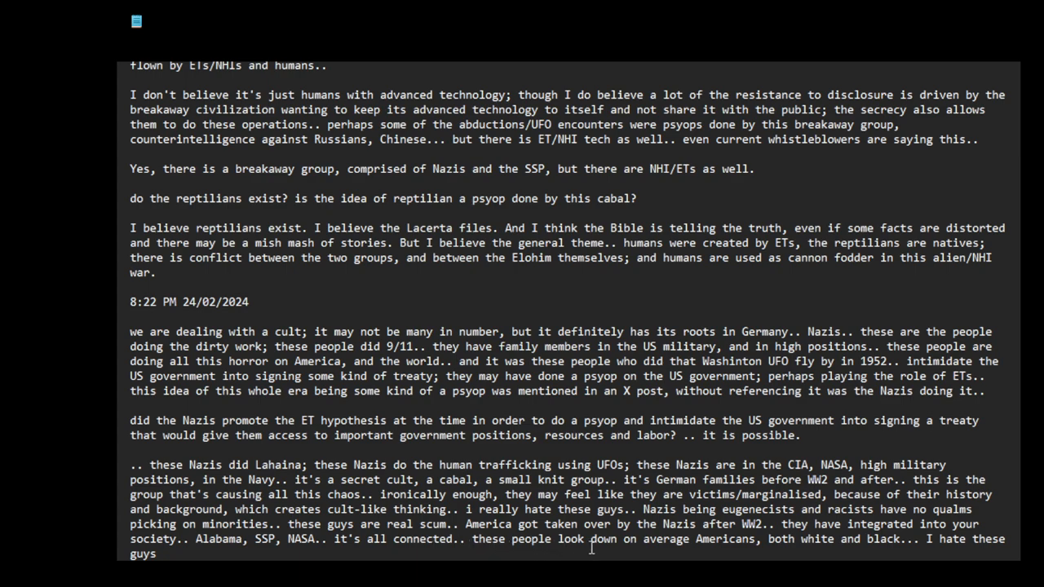
mouse_move(824, 548)
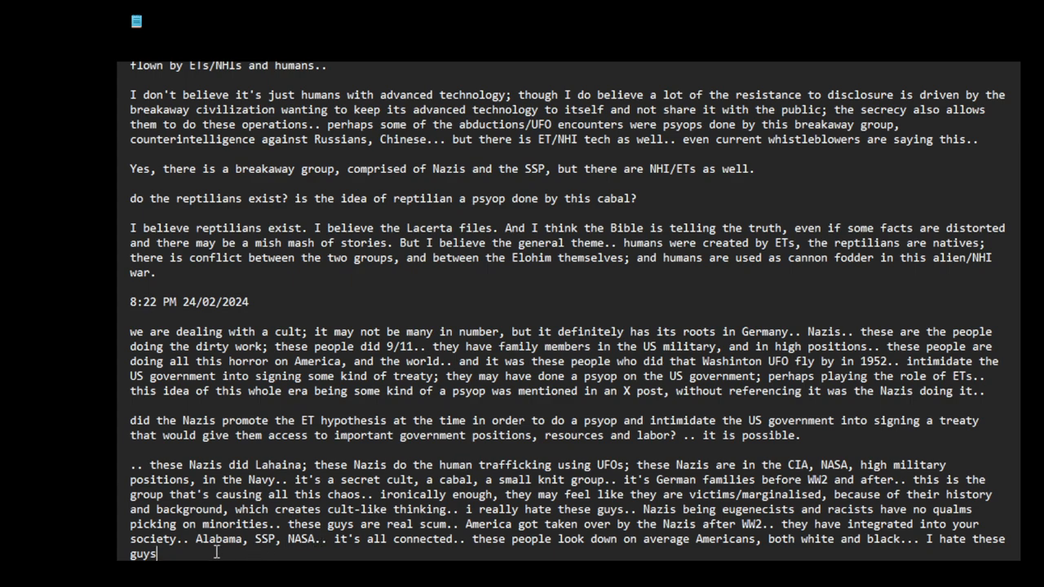
mouse_move(229, 554)
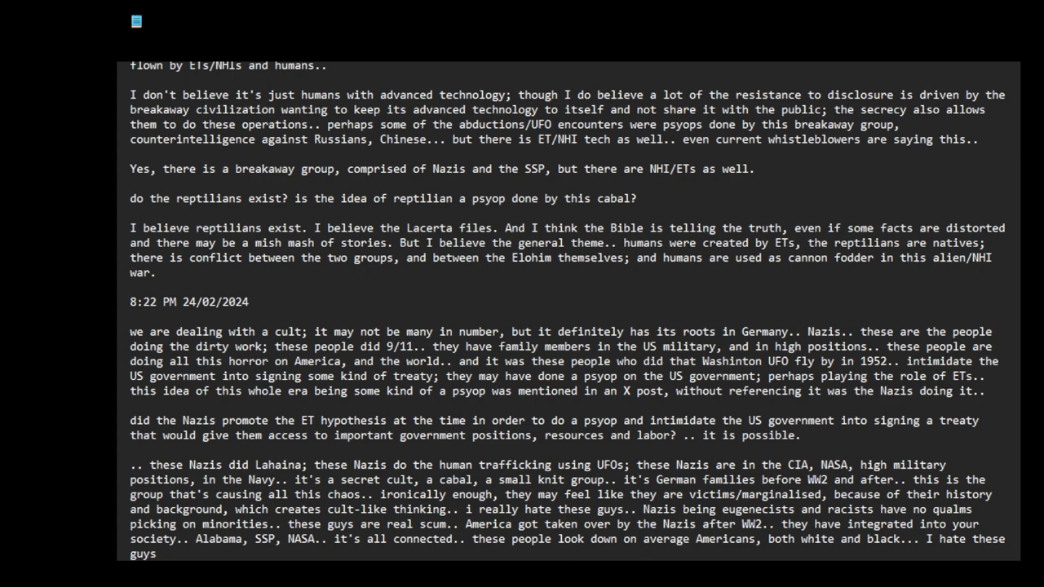
mouse_move(969, 476)
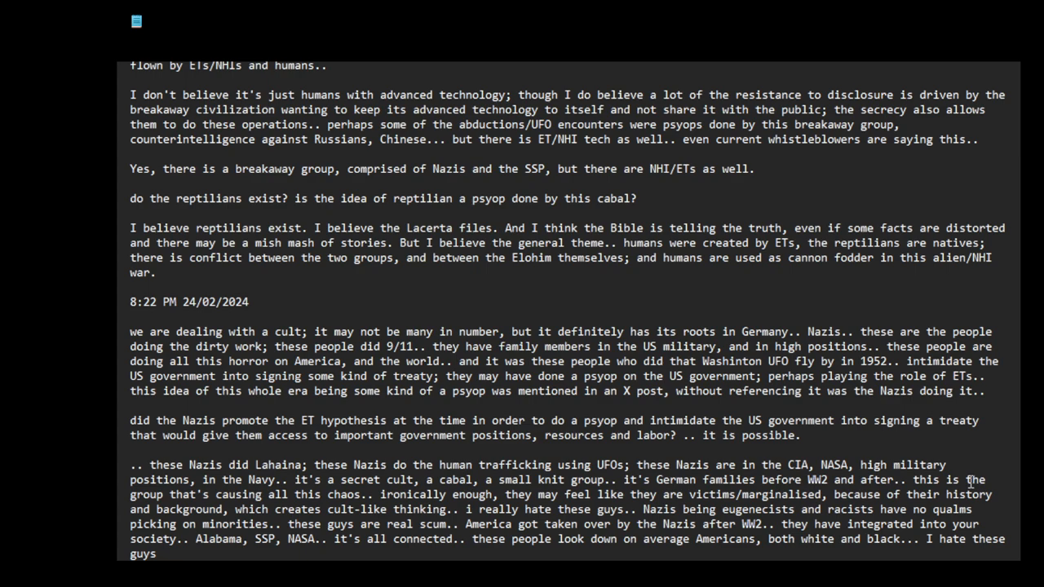